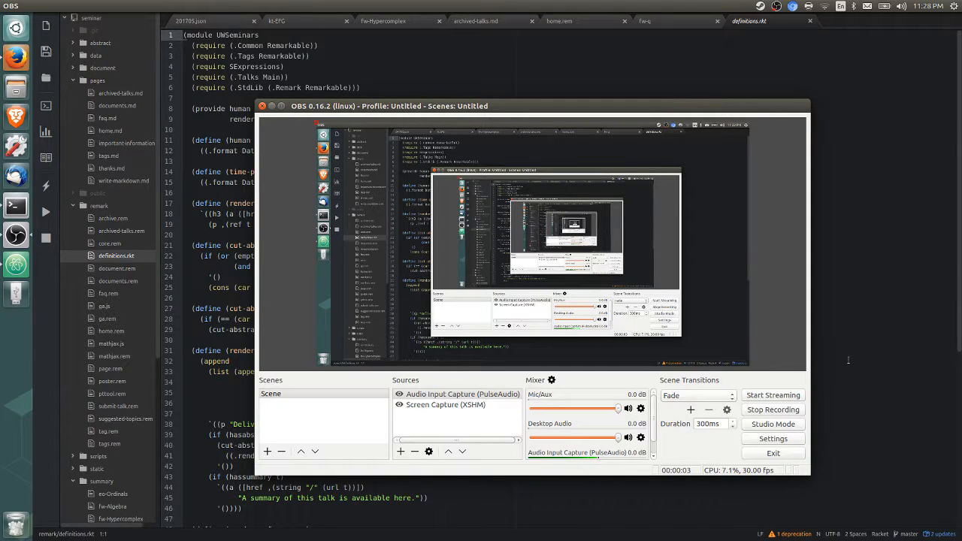
mouse_move(880, 349)
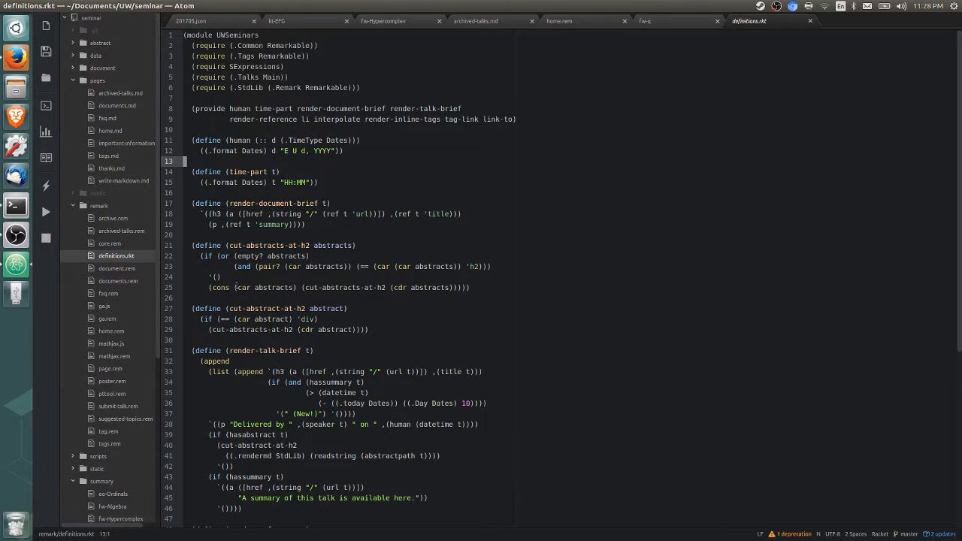
mouse_move(150, 180)
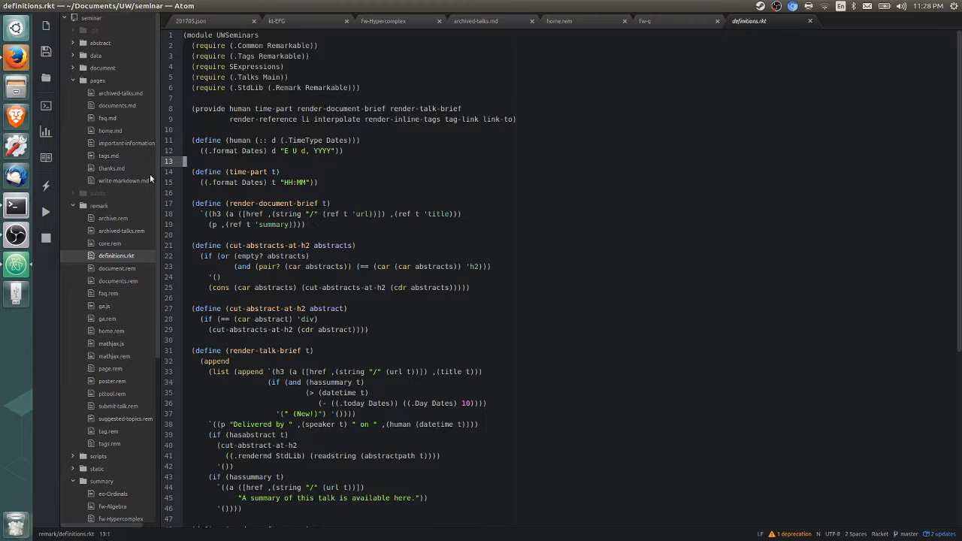
mouse_move(143, 333)
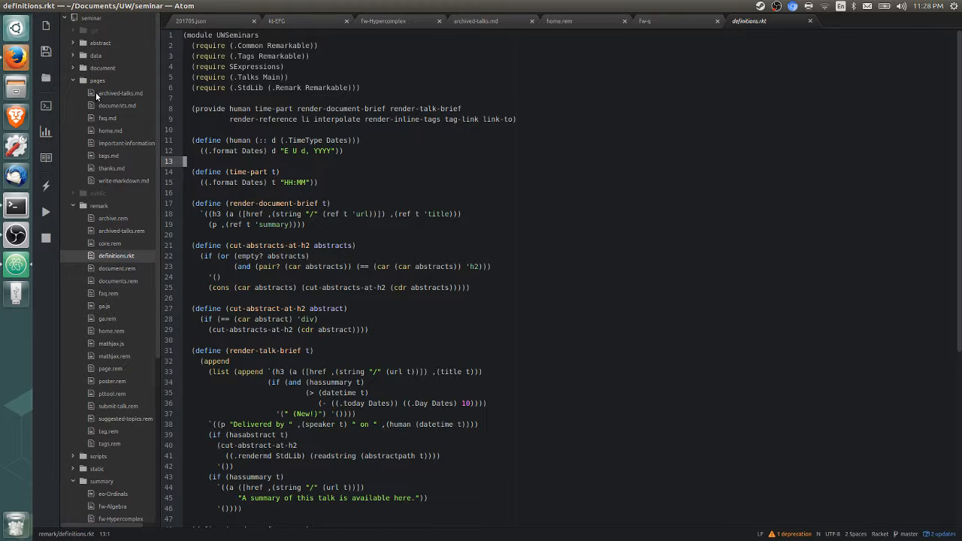
Step: Collapse the remark and pages folders in the seminar project's tree view
left_click(96, 81)
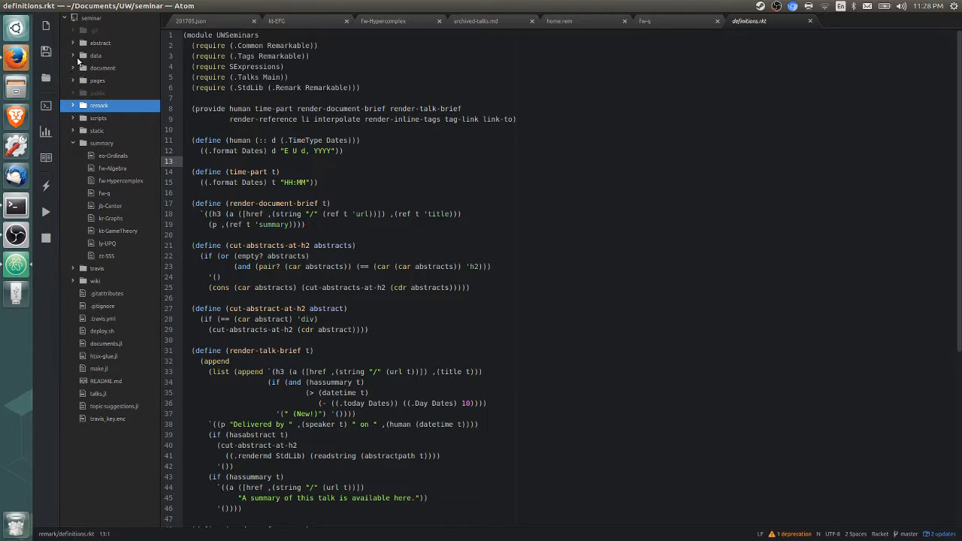
mouse_move(75, 46)
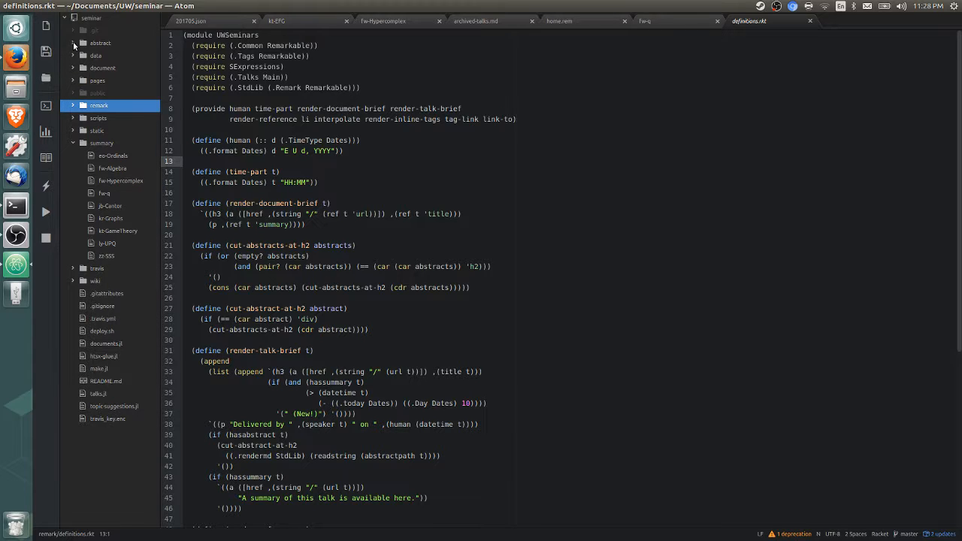
left_click(74, 143)
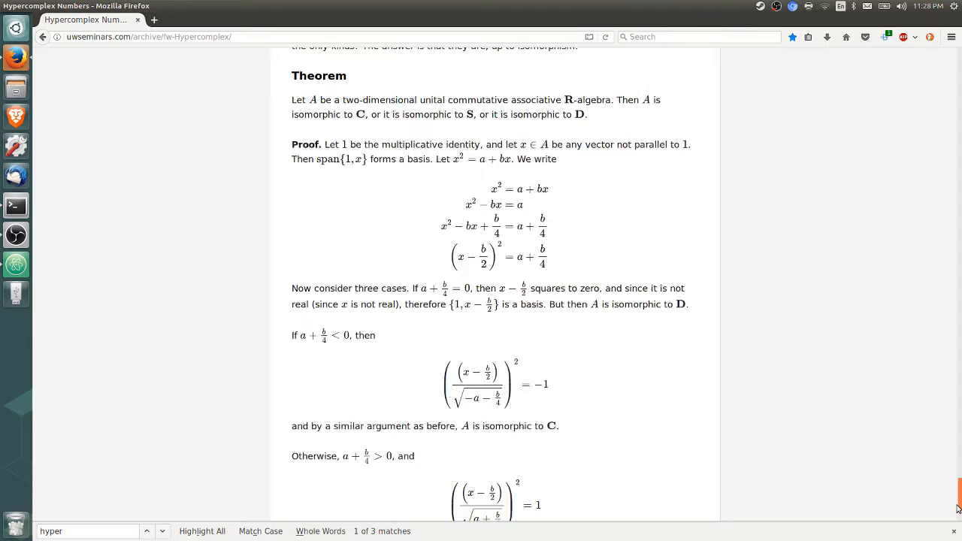
Step: Return to the seminar site's home page and follow its 'editing it on GitHub' link
scroll("down", 3)
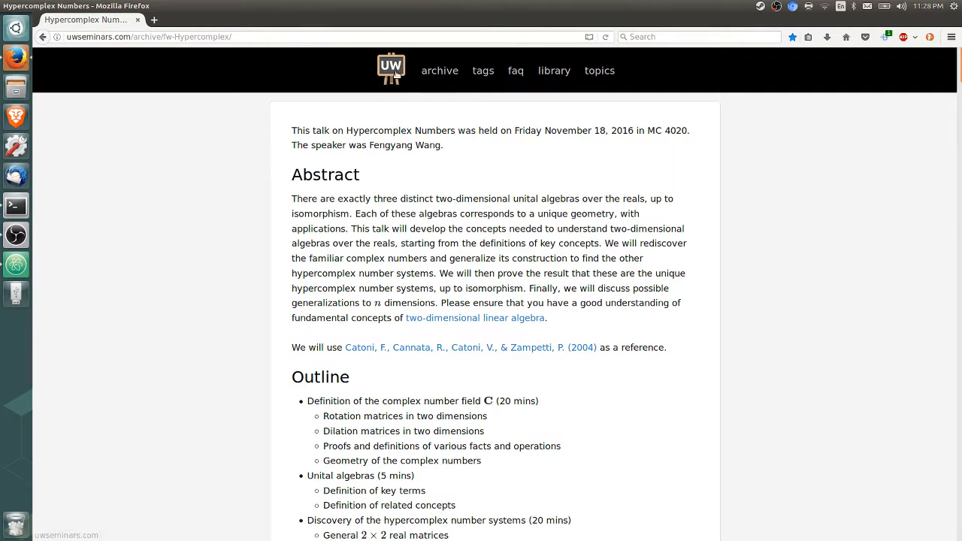
left_click(390, 70)
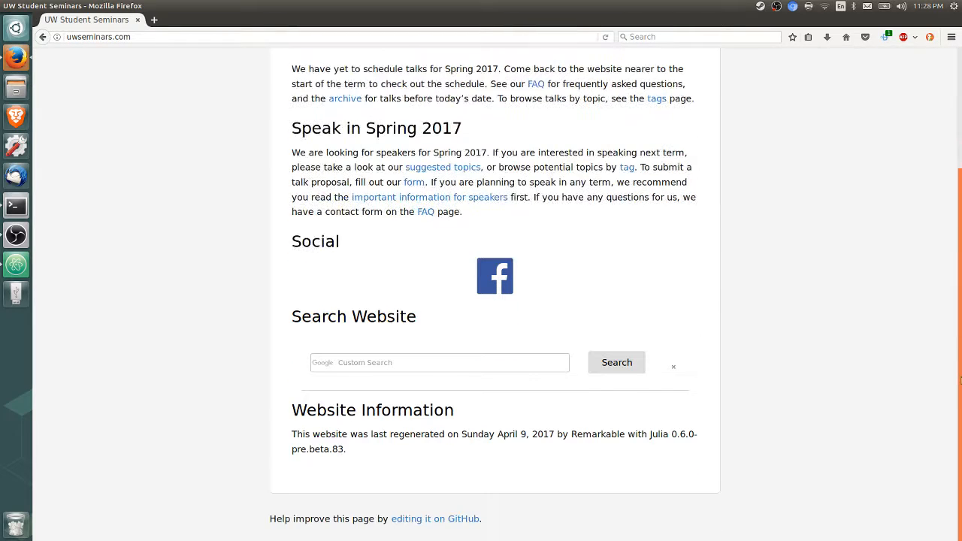
left_click(435, 519)
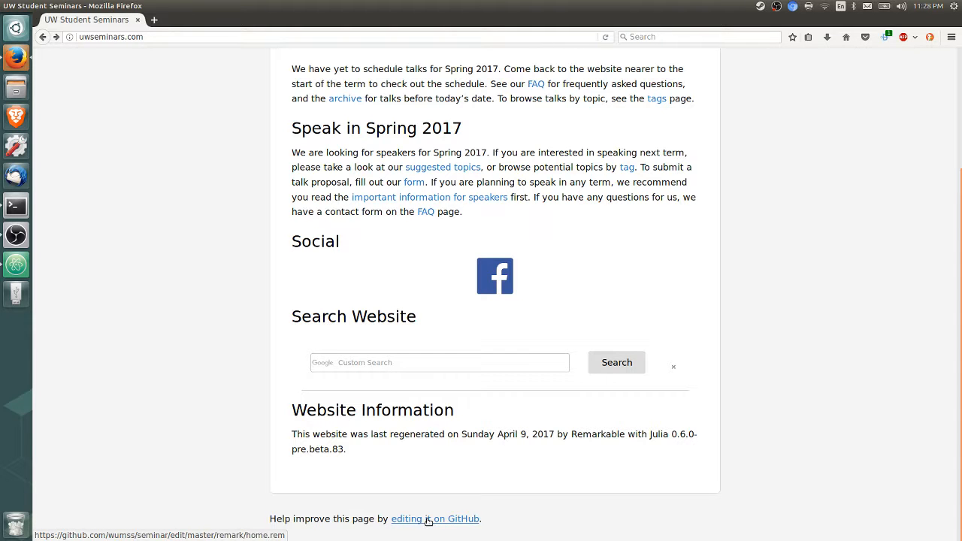
left_click(434, 518)
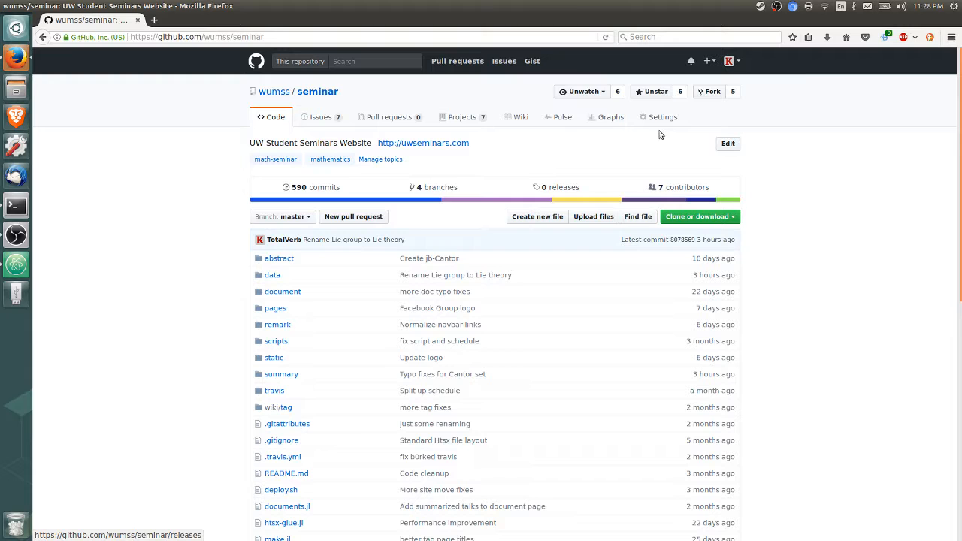
left_click(809, 36)
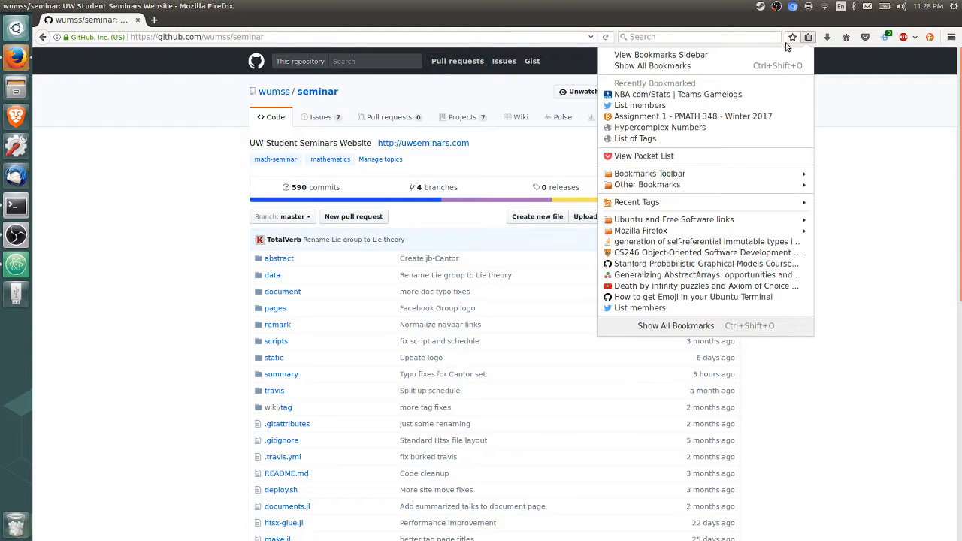
mouse_move(792, 36)
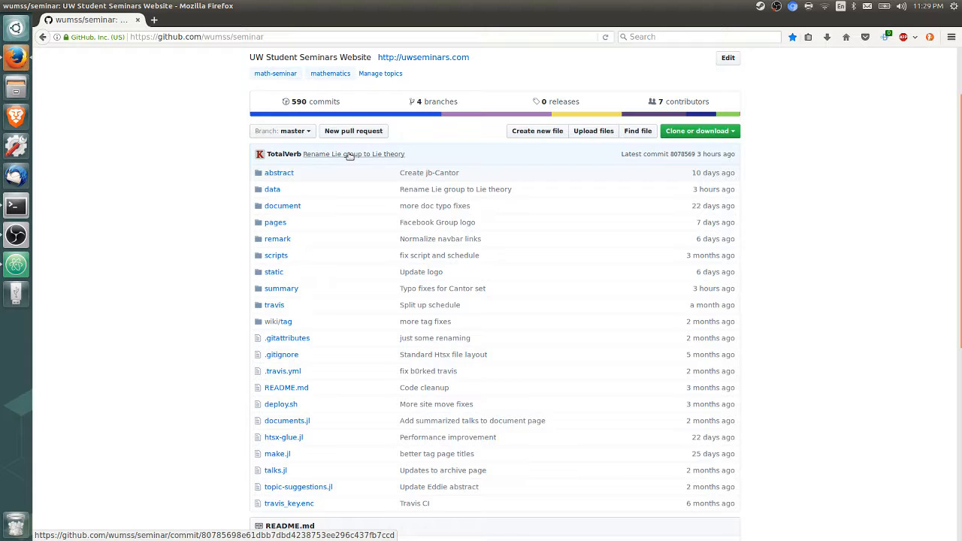
mouse_move(289, 186)
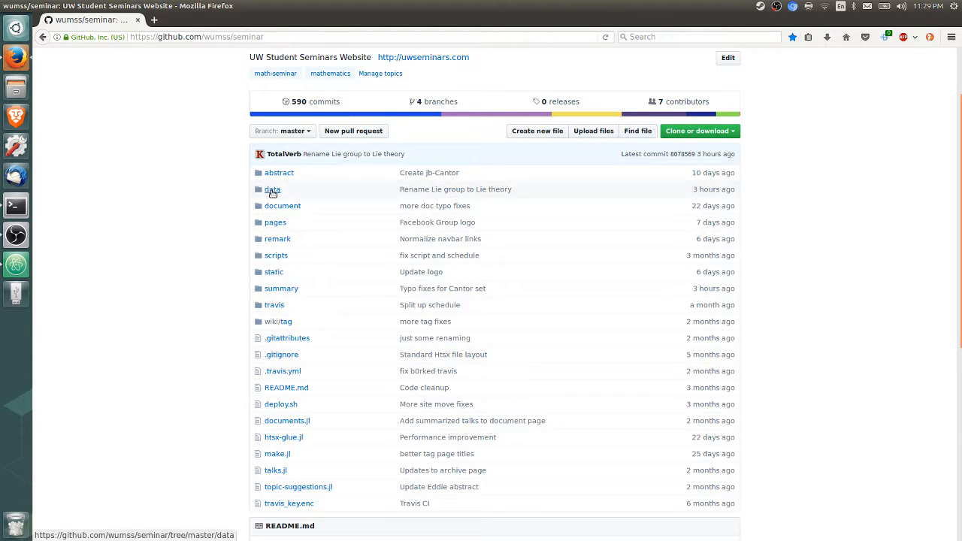
Step: Navigate data > schedule and view the 201701.json schedule file
left_click(272, 190)
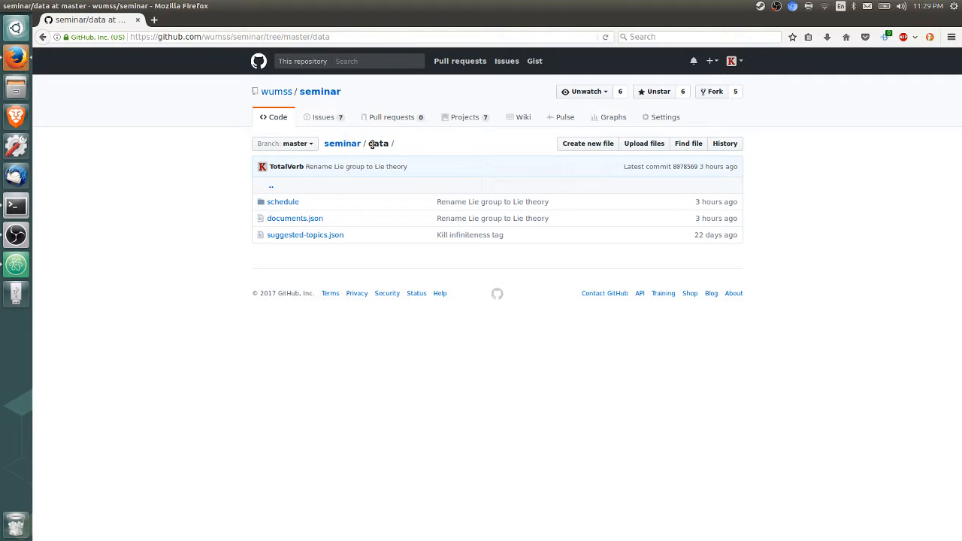
left_click(282, 201)
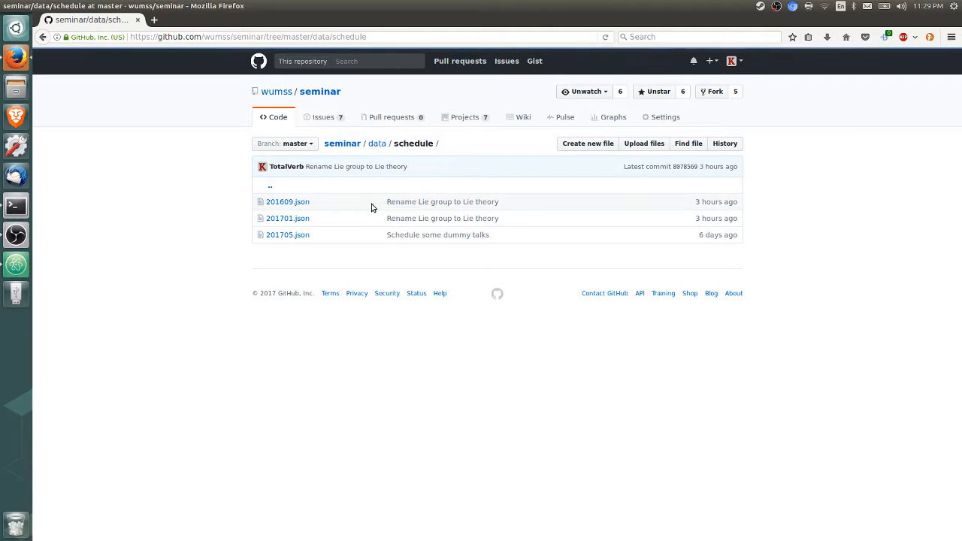
mouse_move(287, 201)
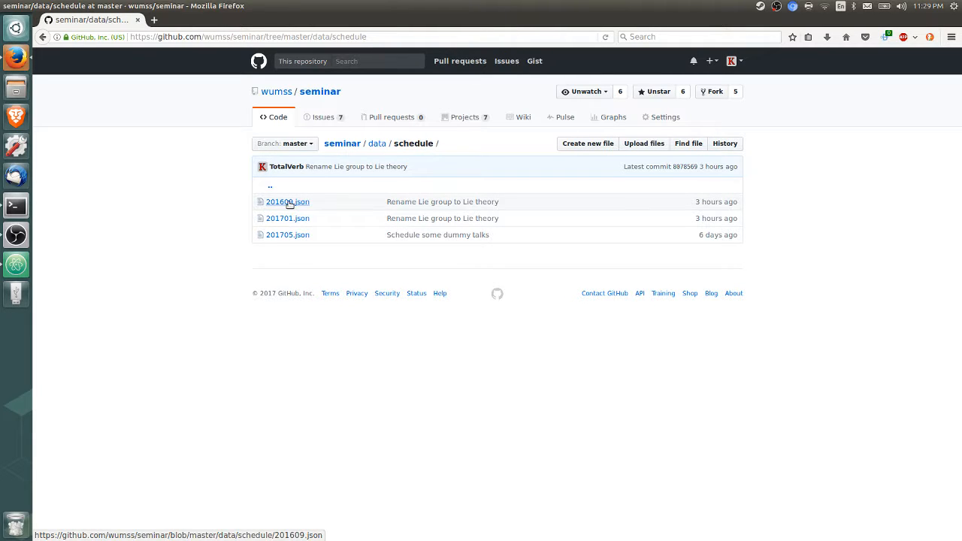
mouse_move(287, 218)
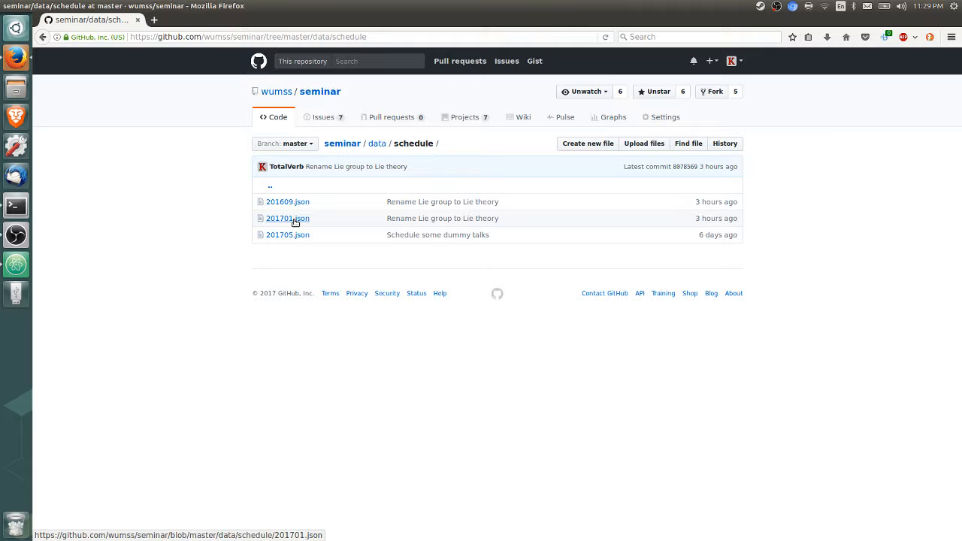
mouse_move(288, 235)
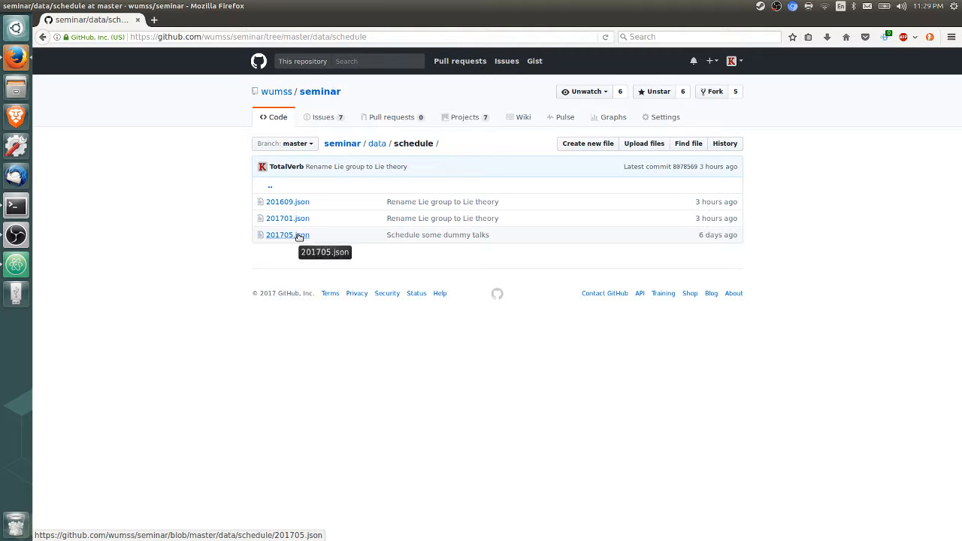
mouse_move(301, 218)
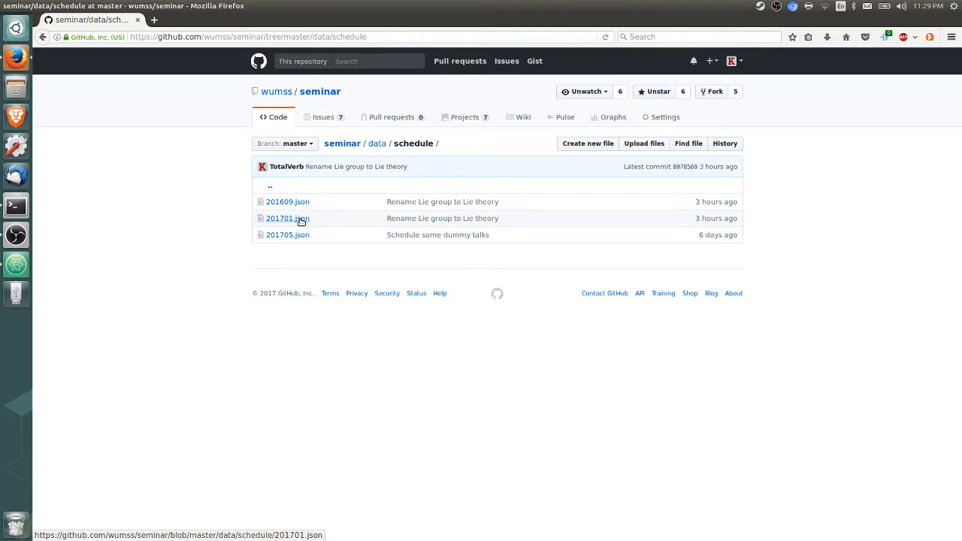
left_click(287, 217)
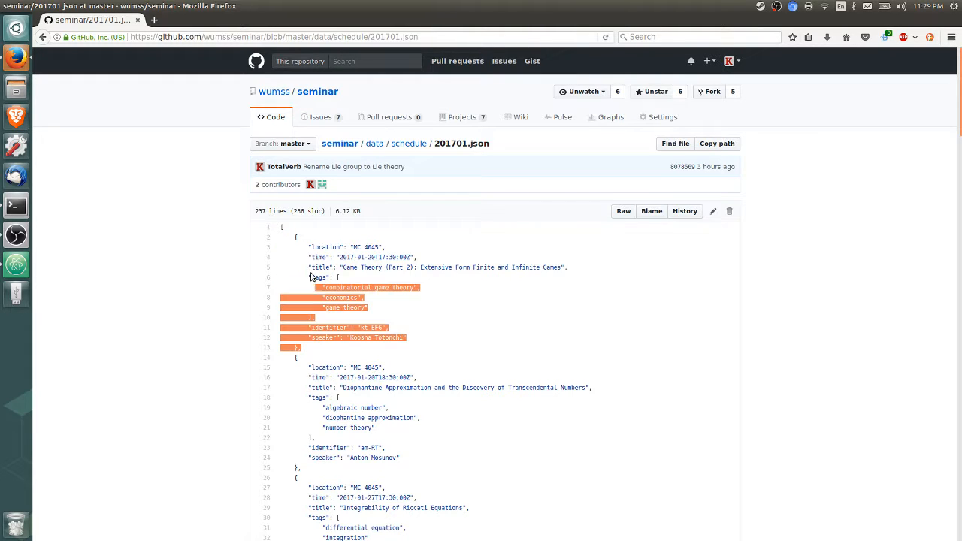
left_click(319, 246)
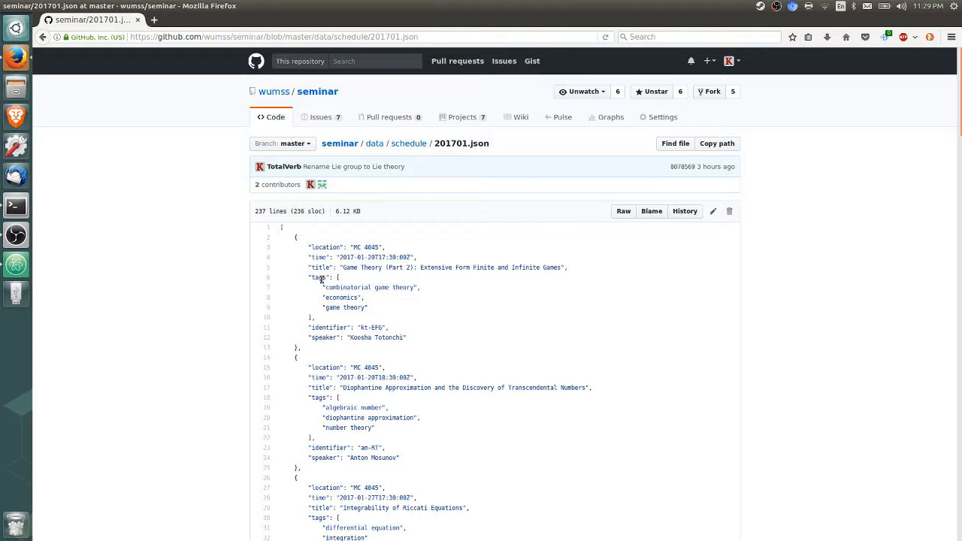
double_click(328, 327)
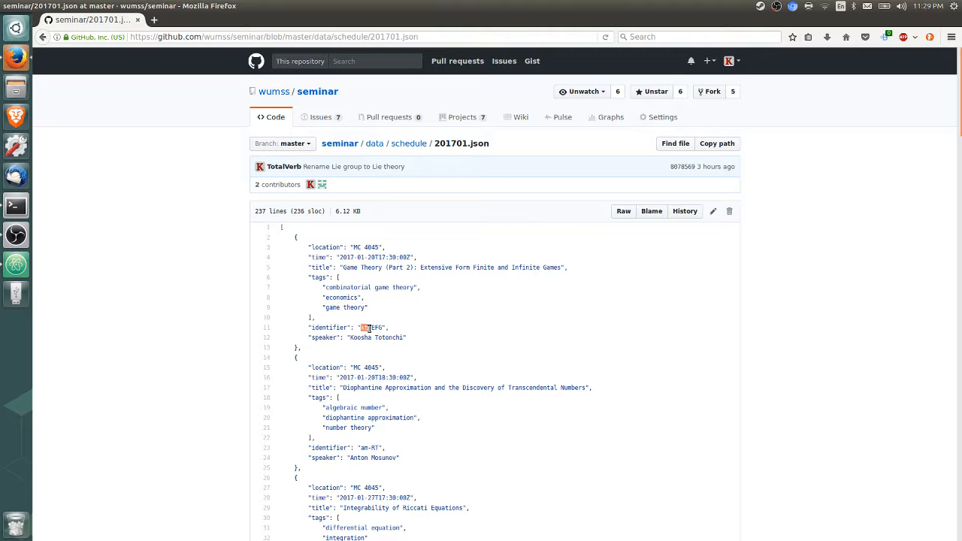
mouse_move(378, 315)
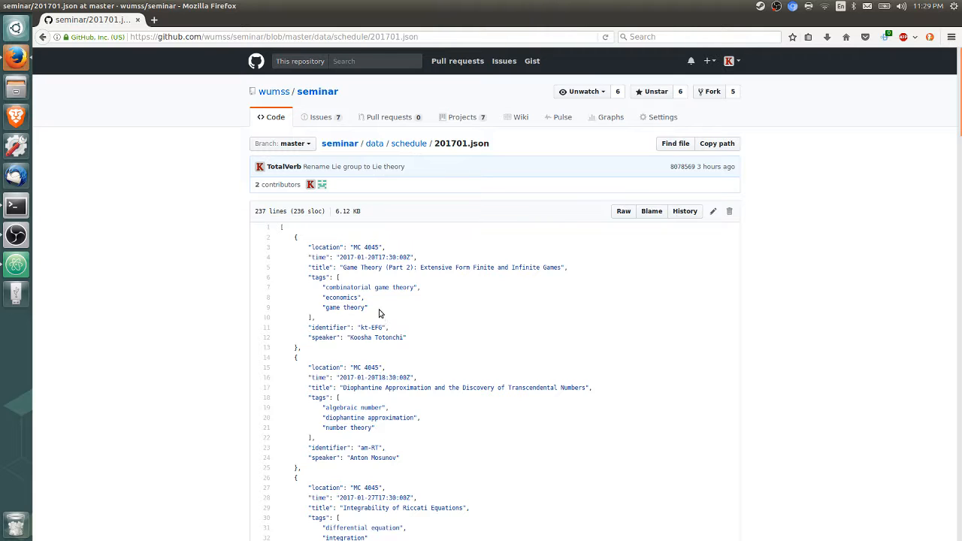
mouse_move(360, 324)
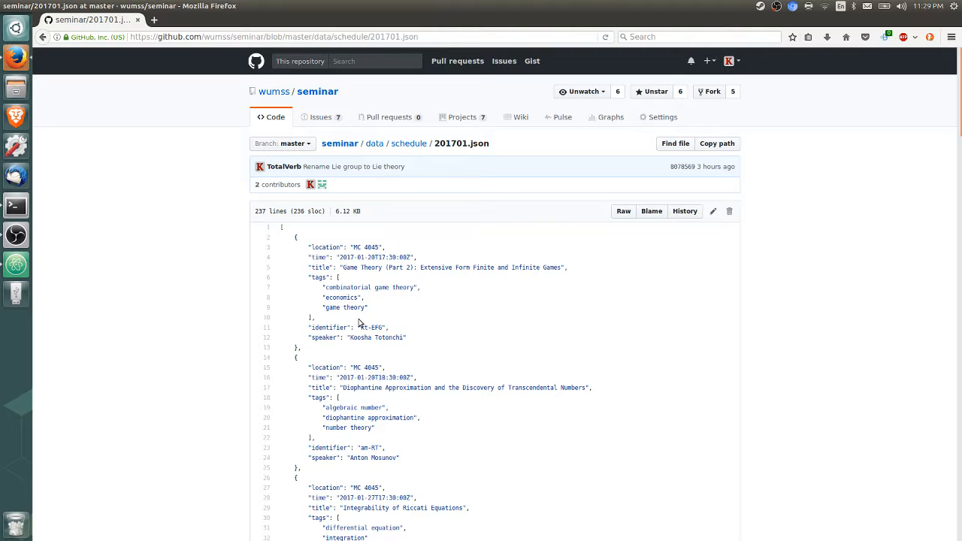
mouse_move(368, 328)
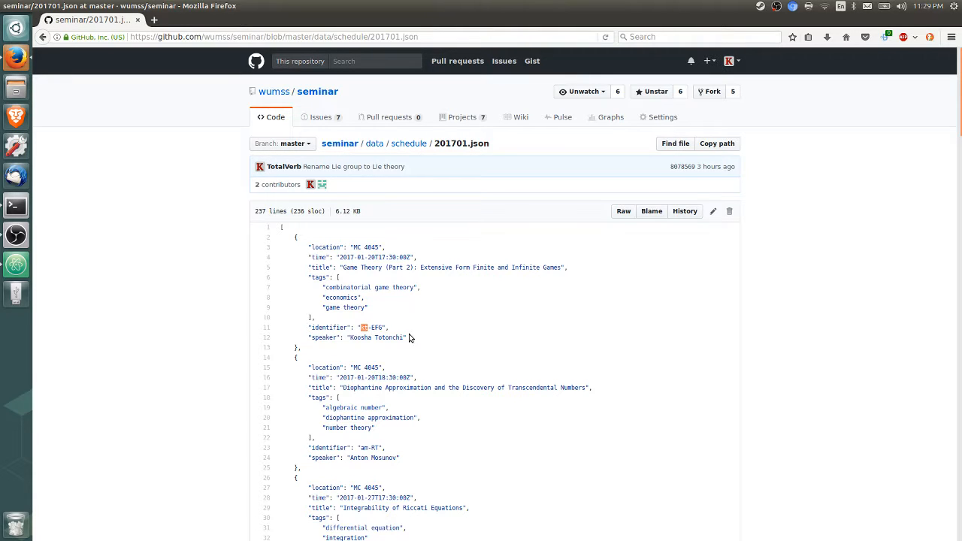
left_click(268, 328)
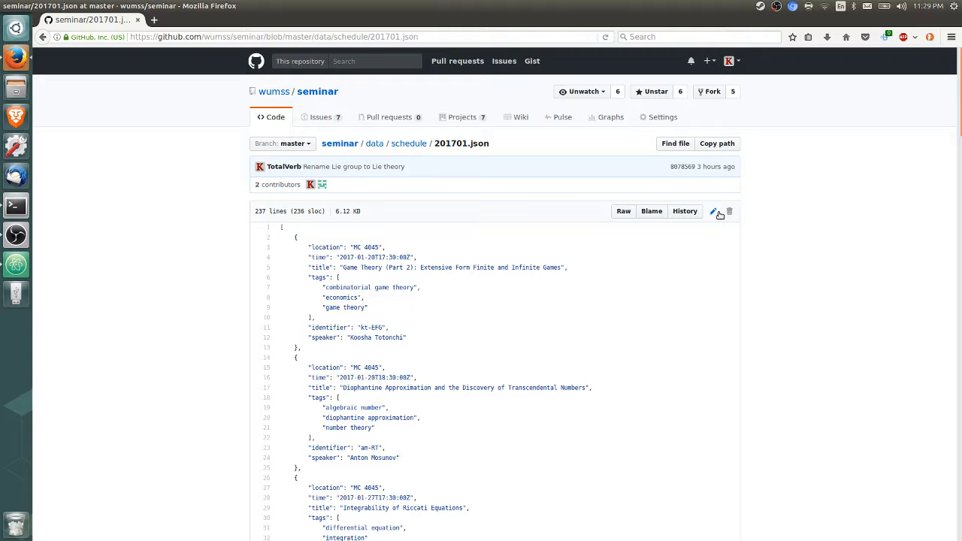
Step: Edit 201701.json so the copied last entry is titled 'Talk' with identifier talk-EFG
left_click(712, 211)
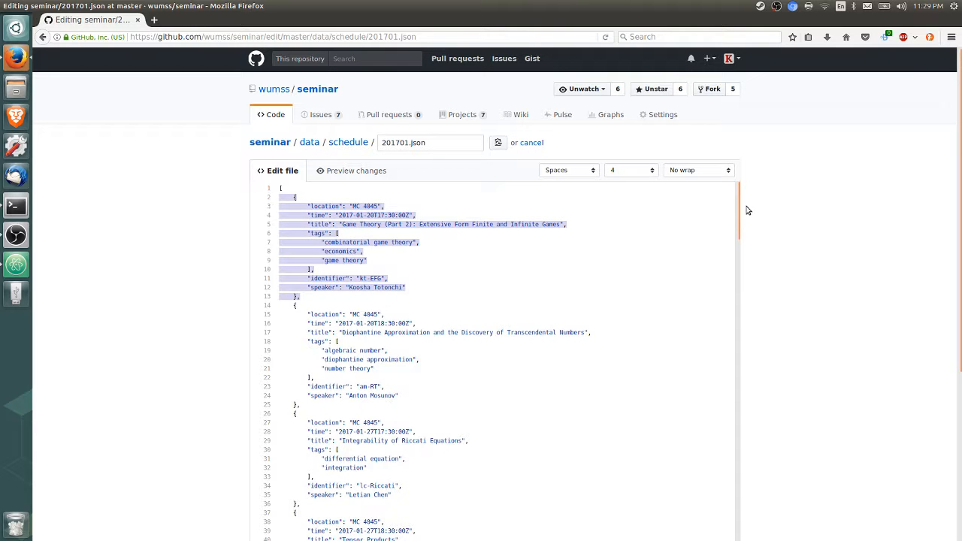
scroll("down", 3)
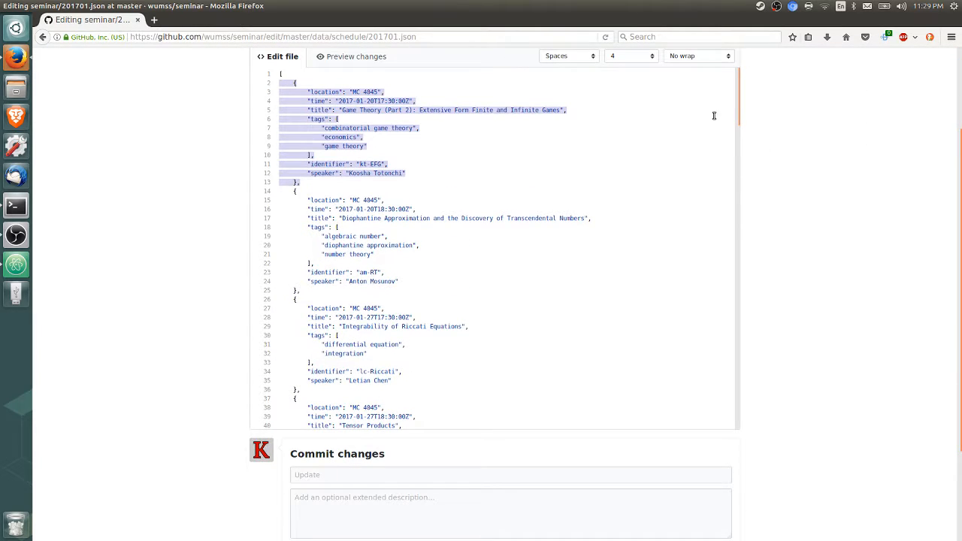
scroll("down", 3)
type("4")
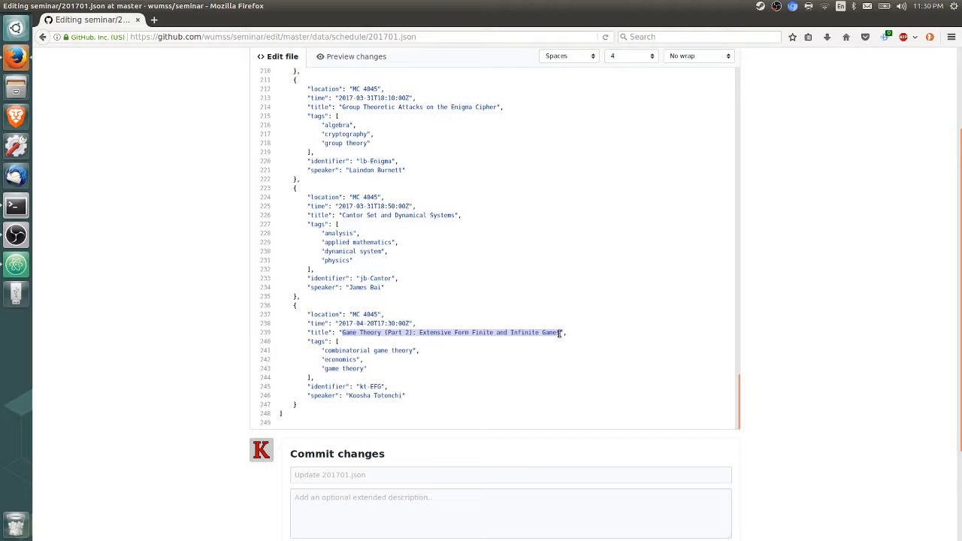
type("Talk\",")
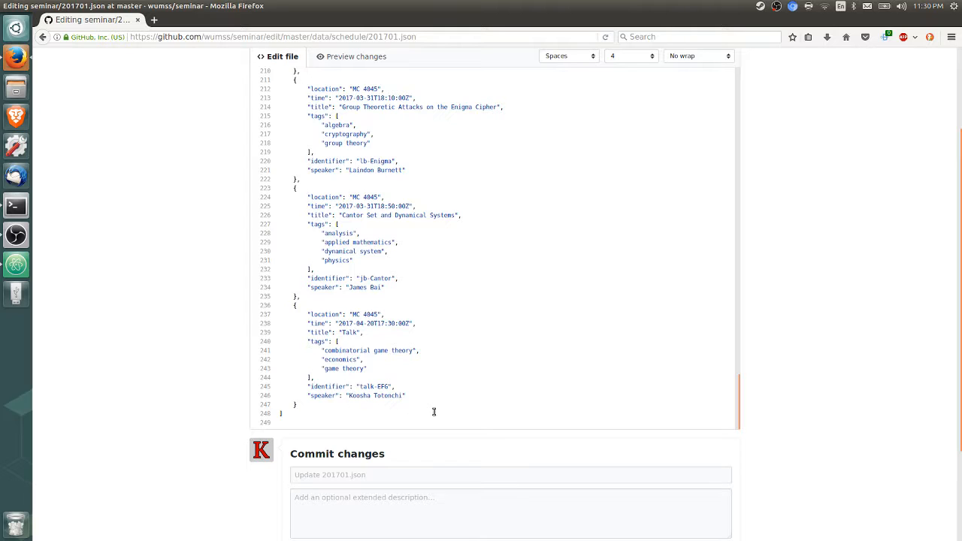
mouse_move(357, 278)
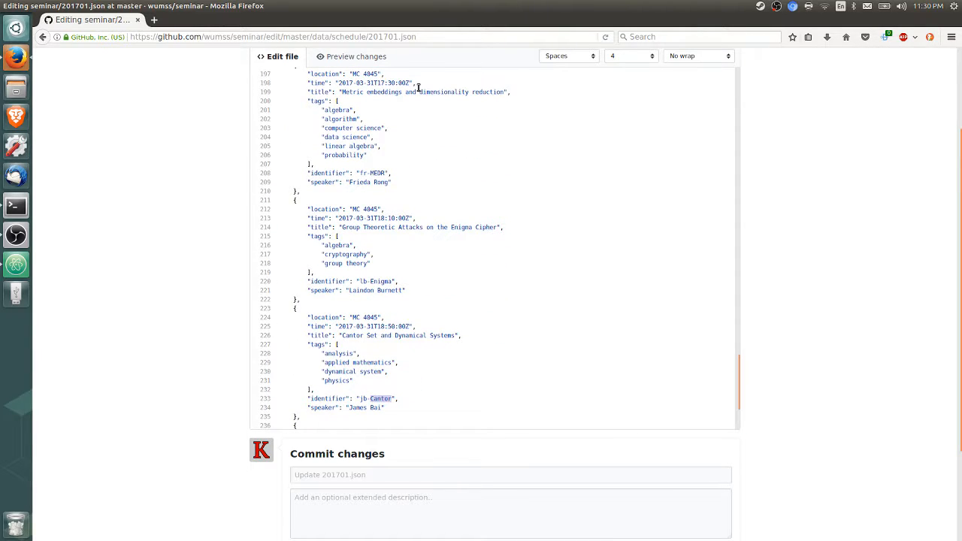
mouse_move(372, 174)
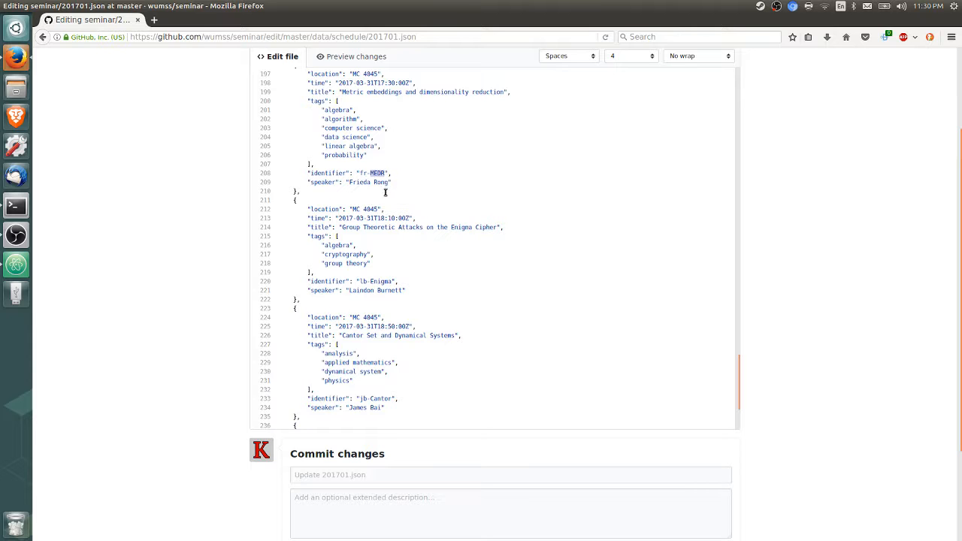
mouse_move(467, 214)
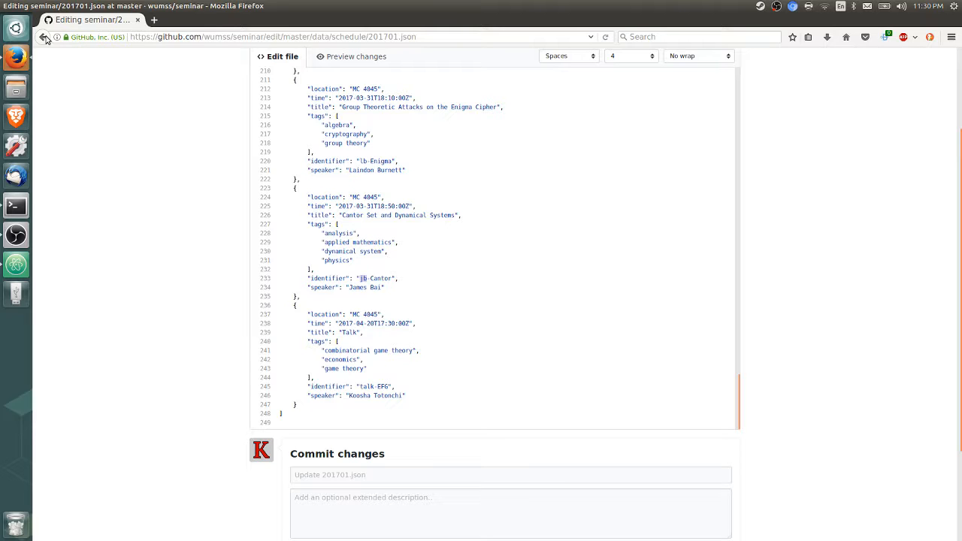
Step: Abandon the edit, reopen the 201701.json editor and enter commit message 'Added new tag'
left_click(42, 36)
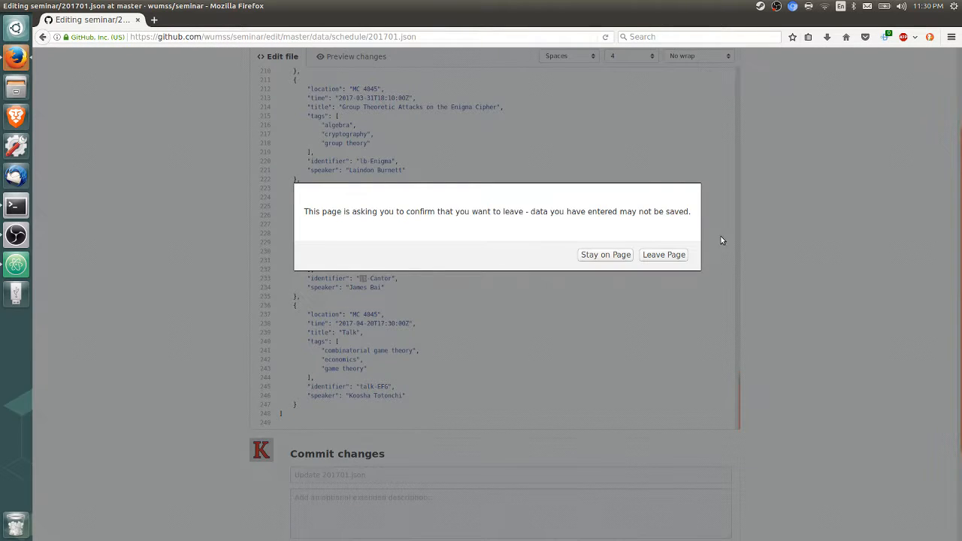
left_click(663, 254)
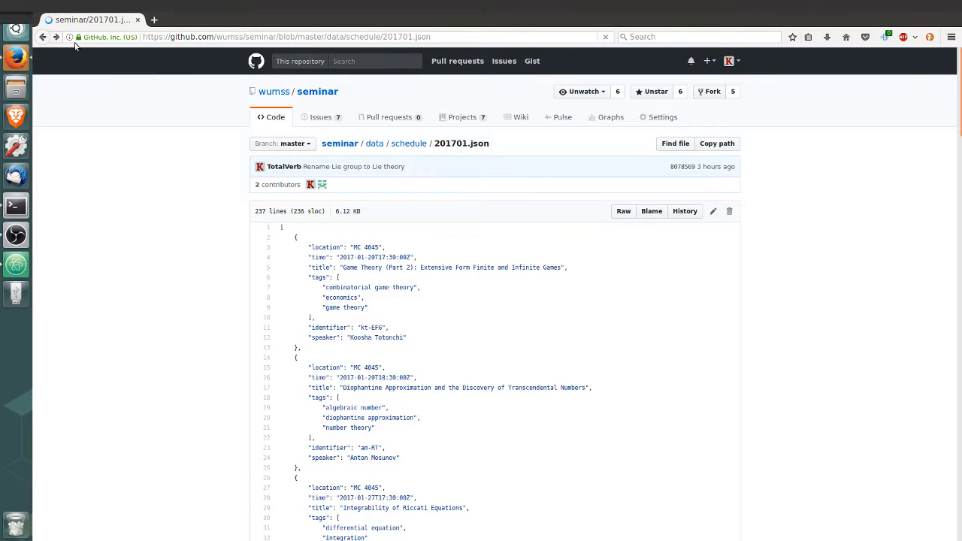
left_click(713, 211)
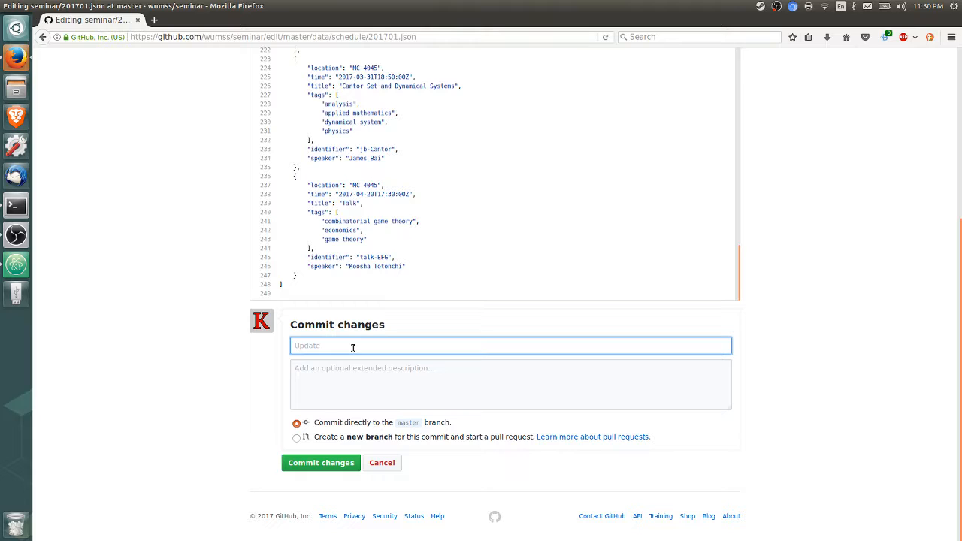
type("ksjdfalkdsjfl")
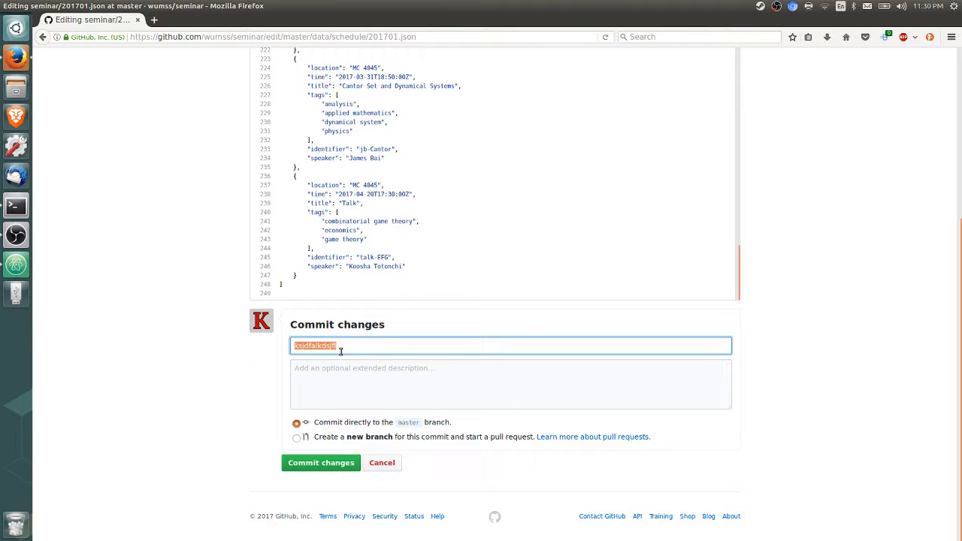
type("Added new tag")
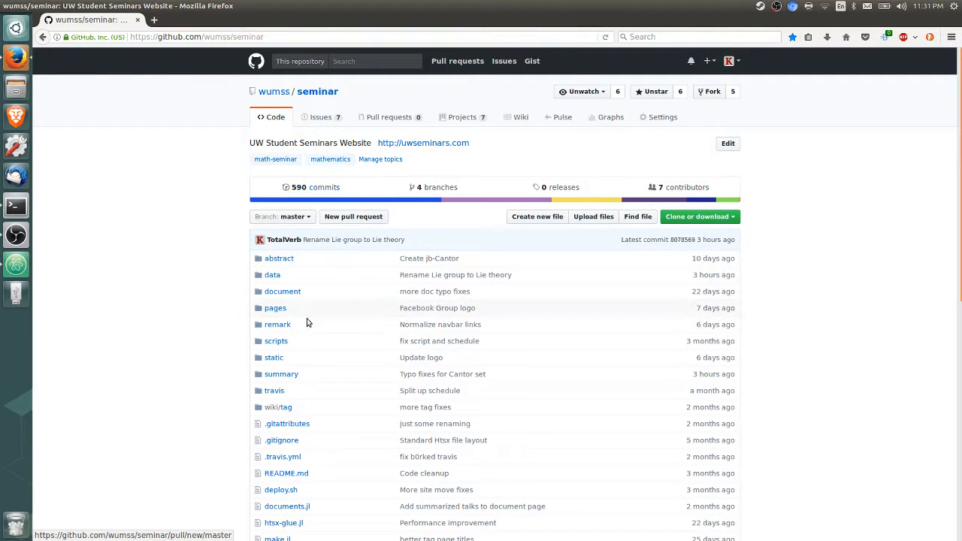
mouse_move(283, 292)
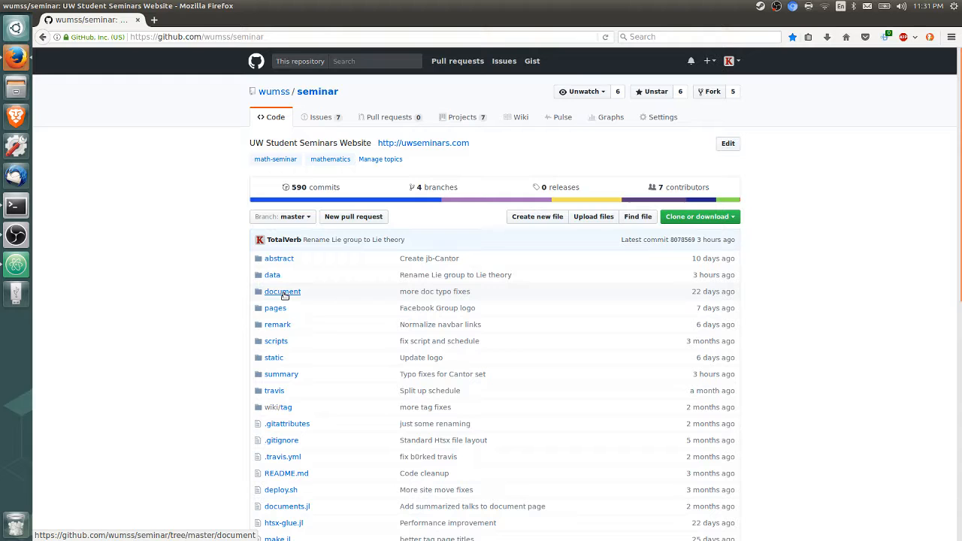
Step: Reopen data/schedule/201701.json and select the second talk's am-RT identifier
left_click(273, 274)
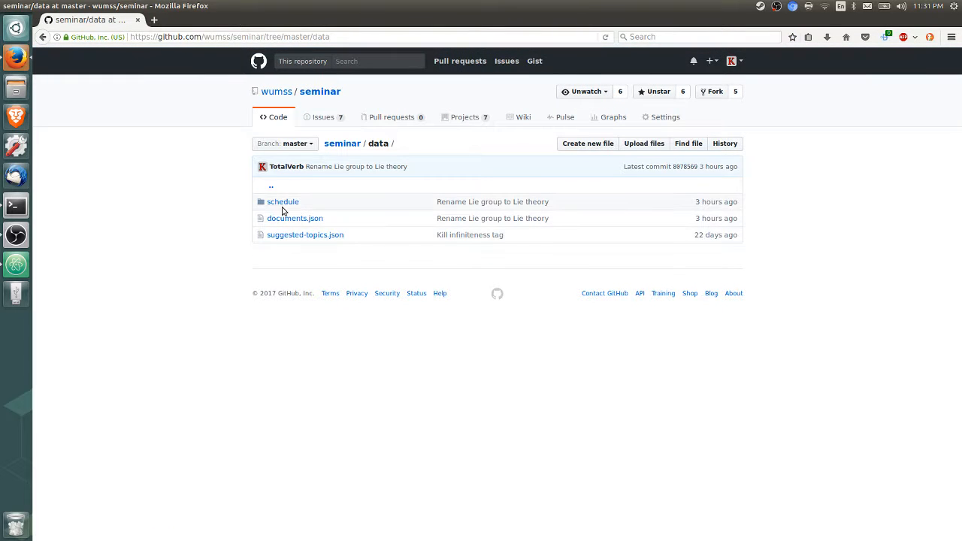
left_click(282, 202)
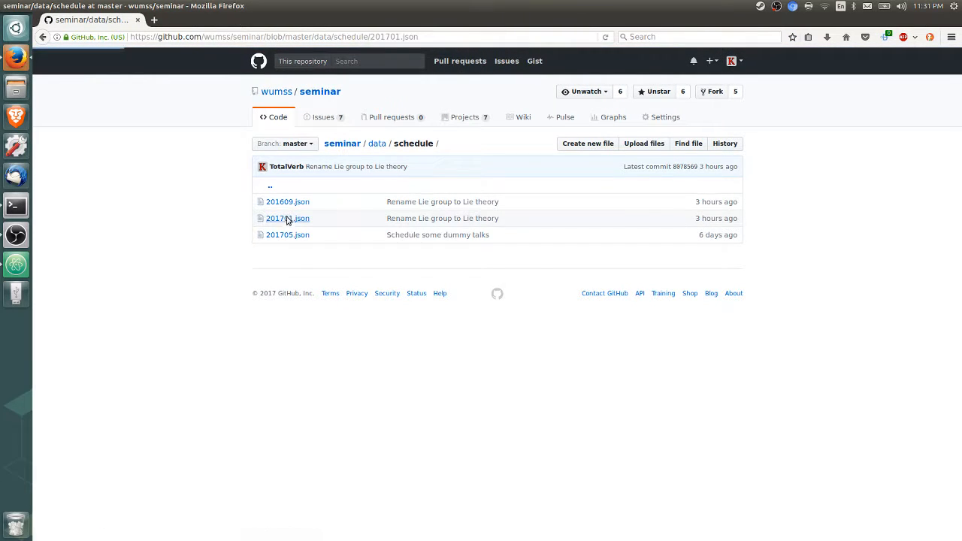
left_click(287, 218)
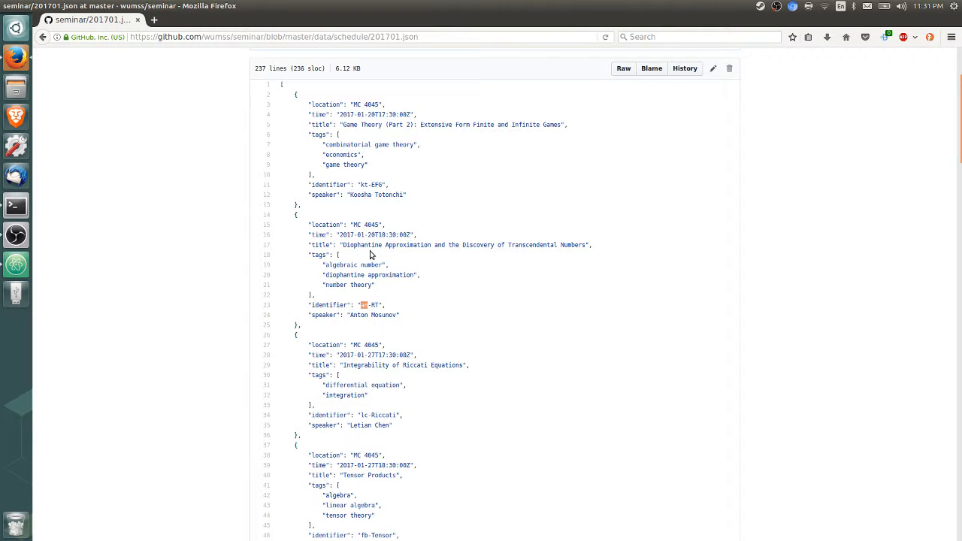
double_click(370, 303)
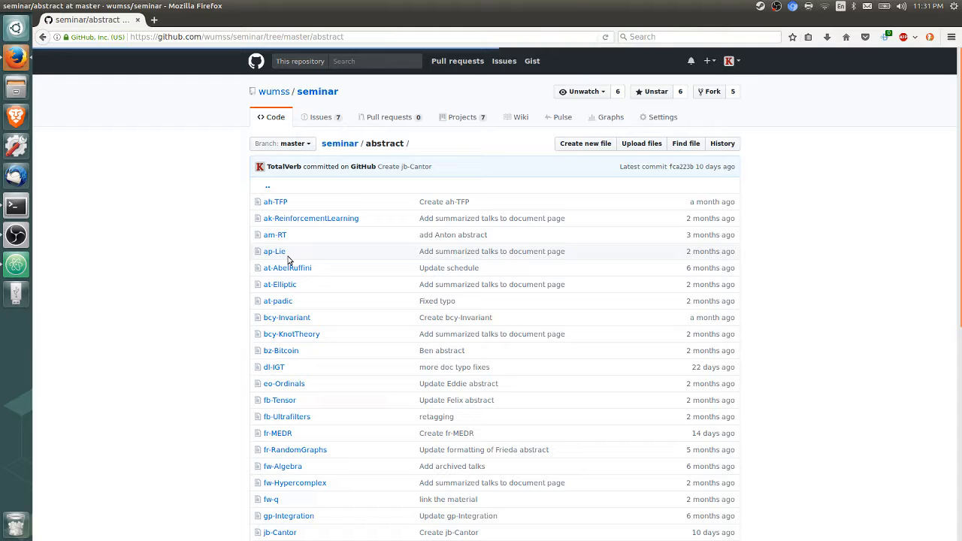
mouse_move(270, 244)
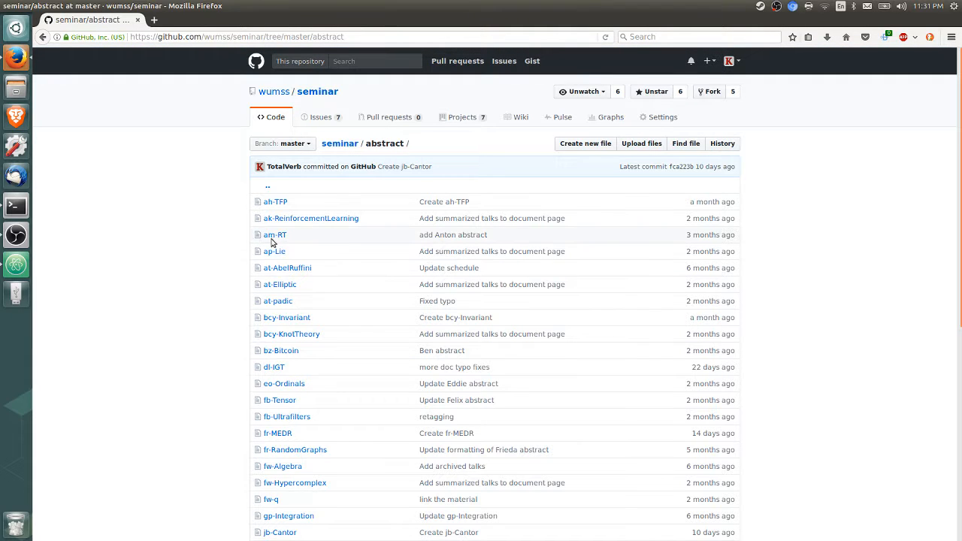
mouse_move(313, 205)
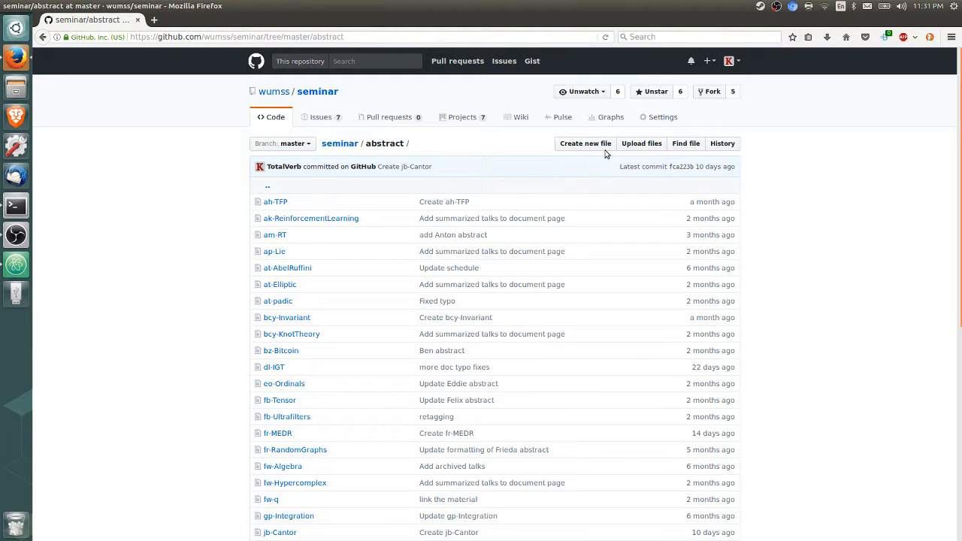
mouse_move(274, 234)
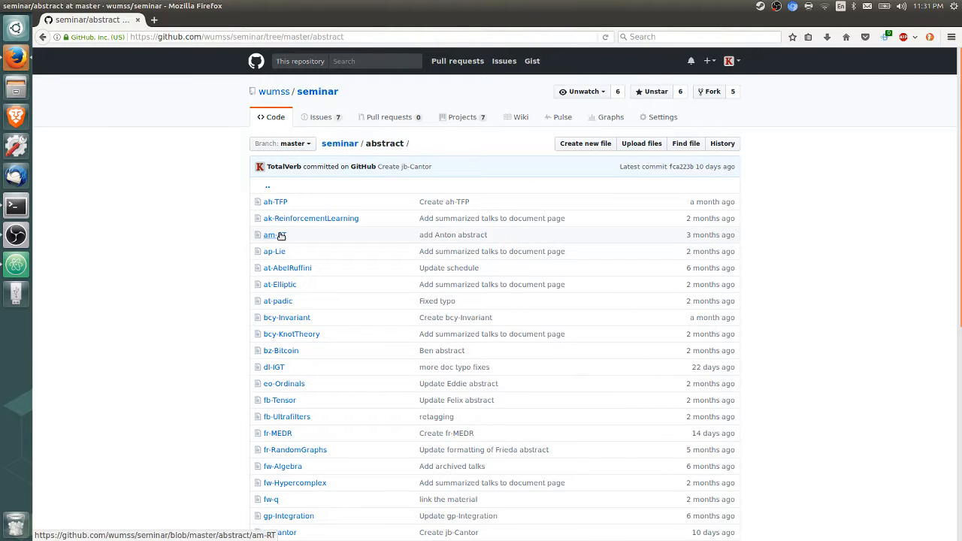
Step: Draft a new abstract file am-RT reading 'This talk will be about X.', then discard it
left_click(584, 143)
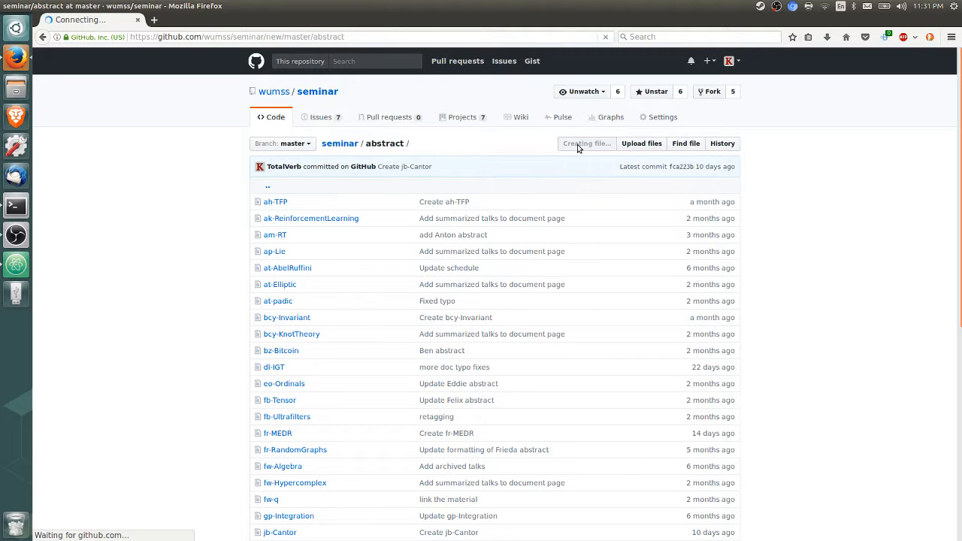
type("a")
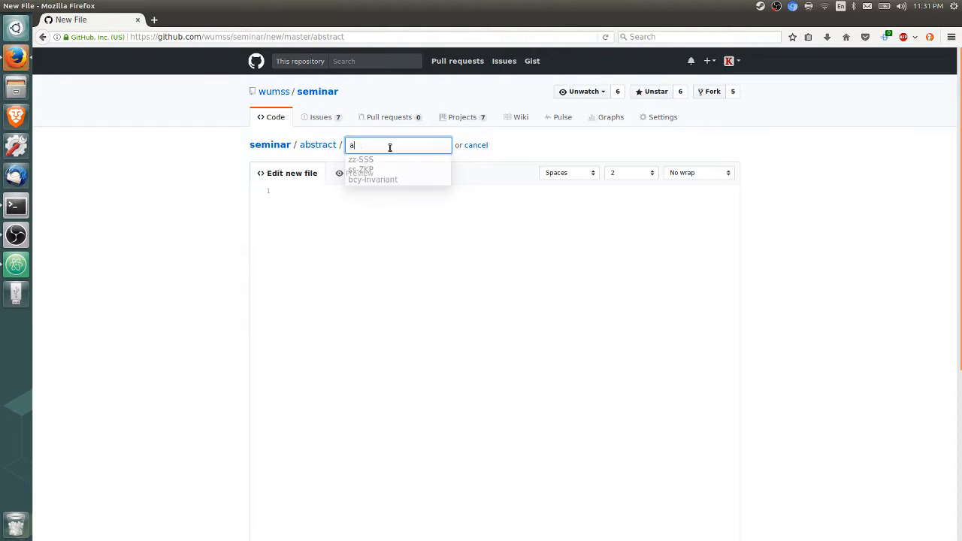
type("m-RT")
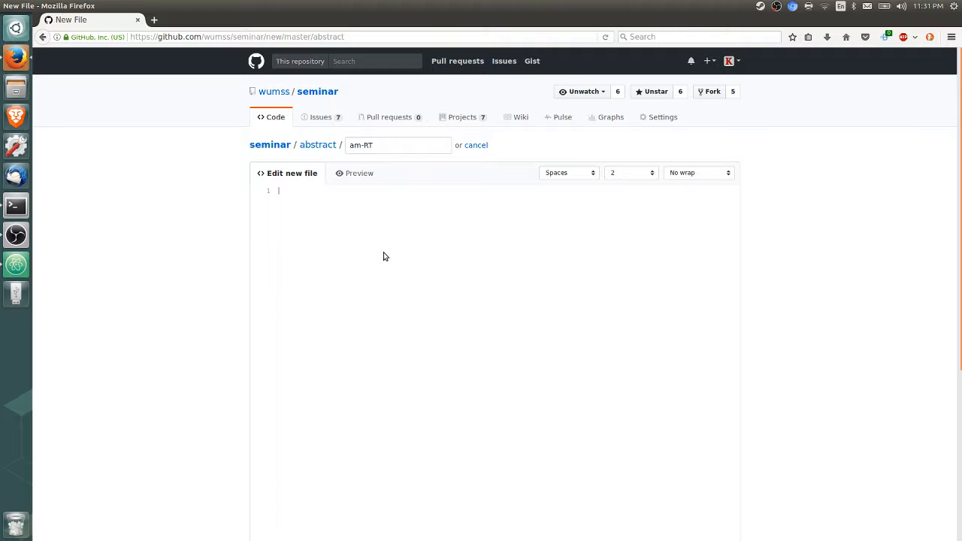
type("This")
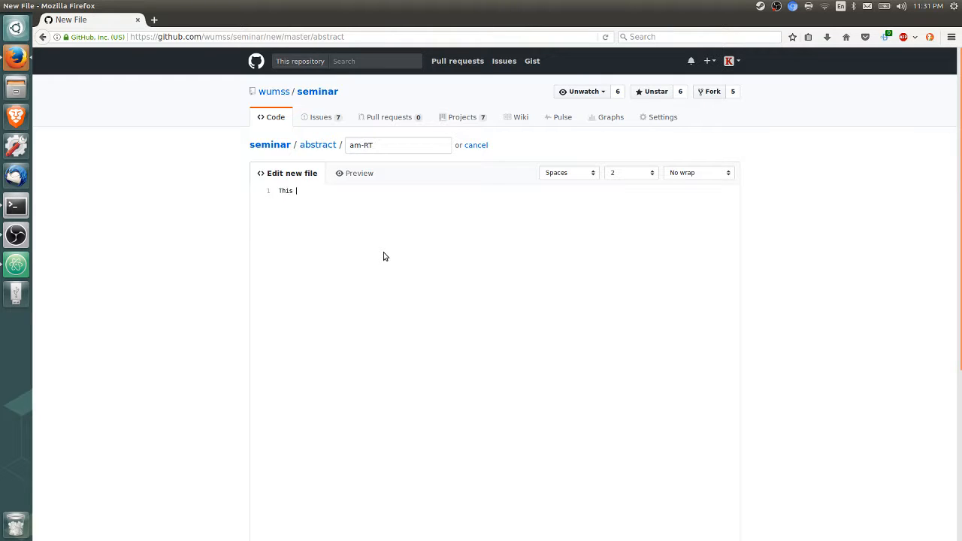
type("talk will be abl")
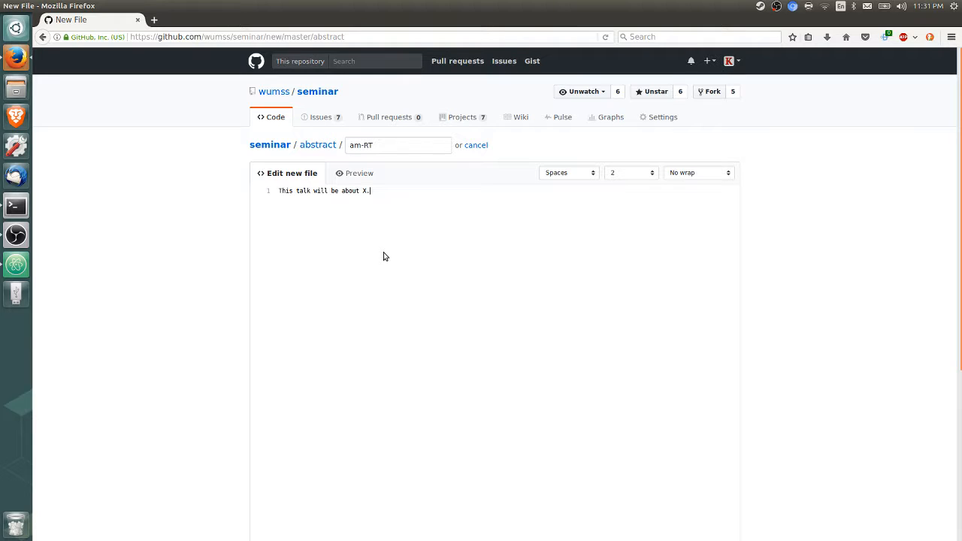
left_click(44, 36)
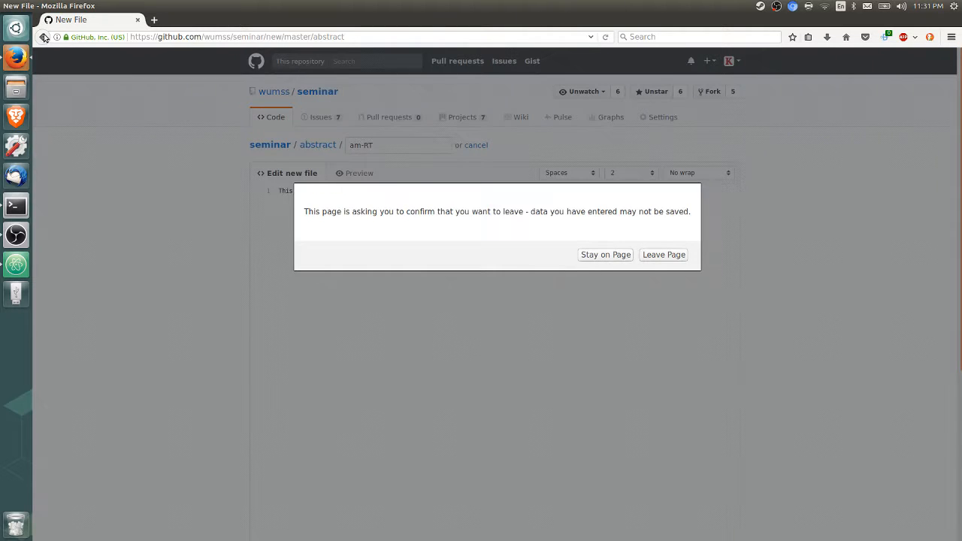
left_click(662, 254)
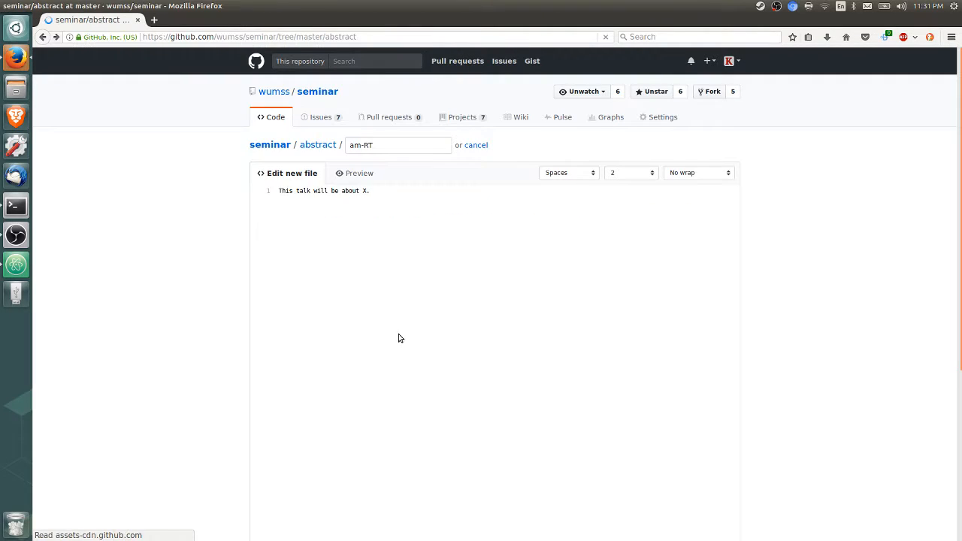
Step: View and briefly edit the existing am-RT abstract, cancel, and return to the seminar repo root
left_click(475, 145)
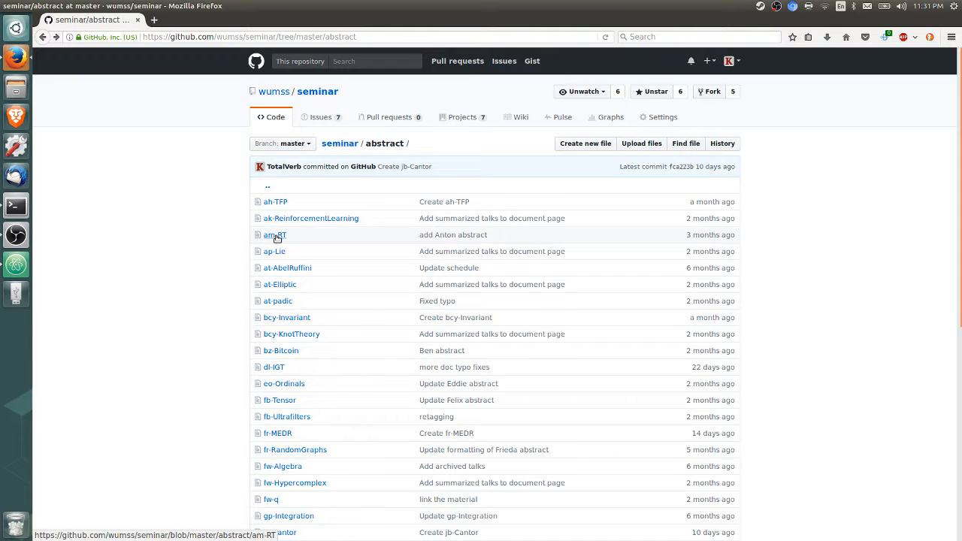
left_click(275, 235)
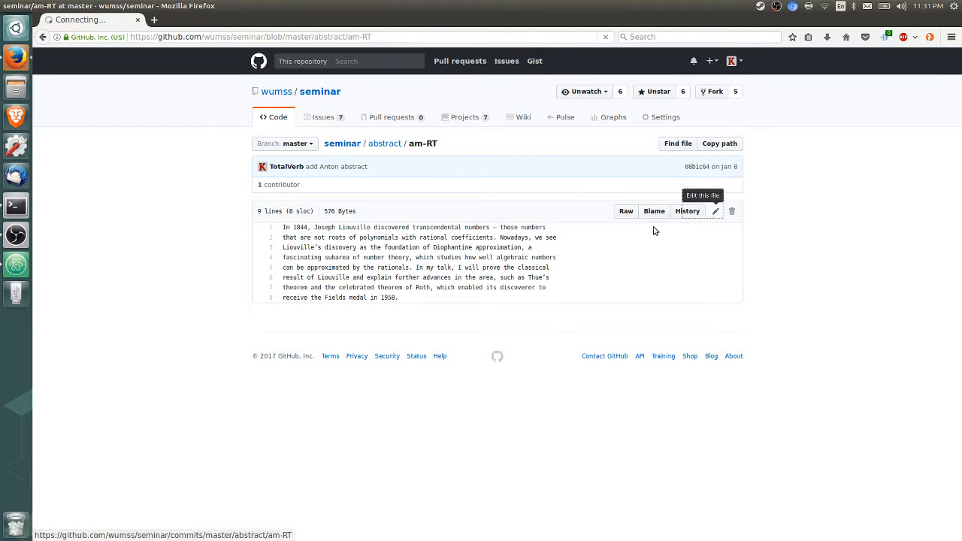
left_click(716, 210)
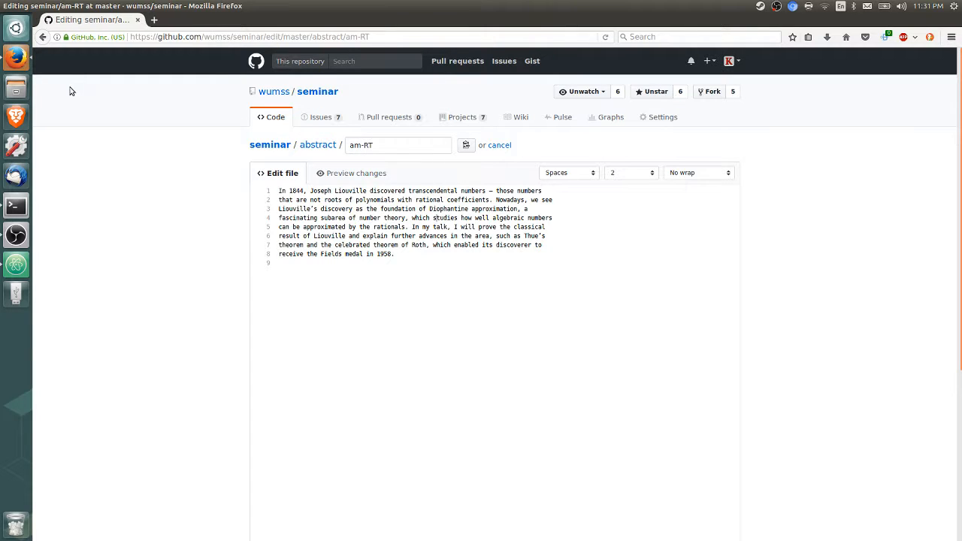
mouse_move(42, 36)
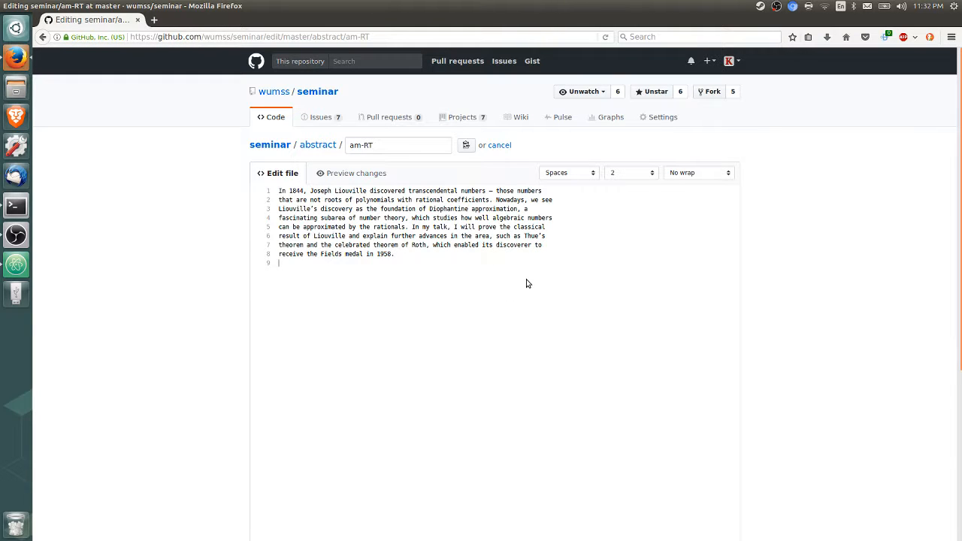
mouse_move(170, 95)
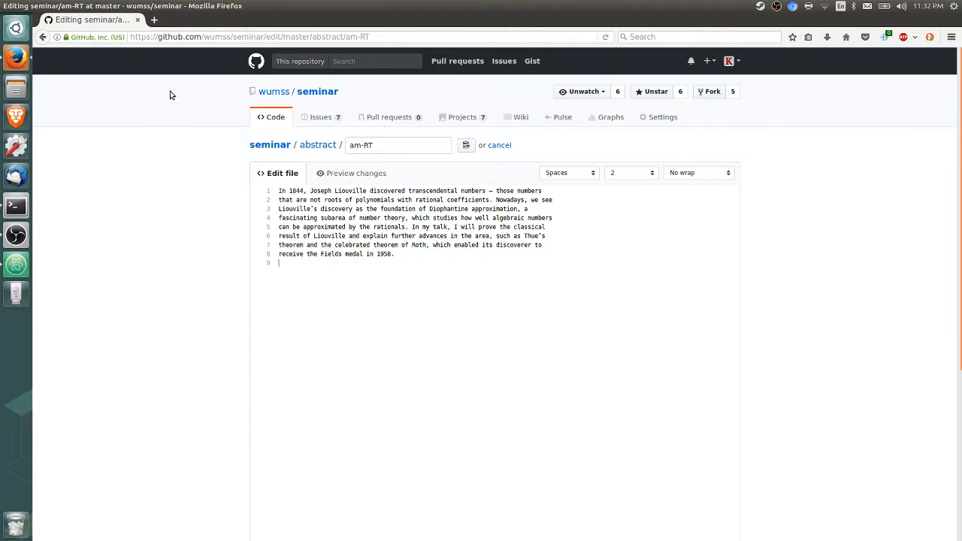
left_click(499, 144)
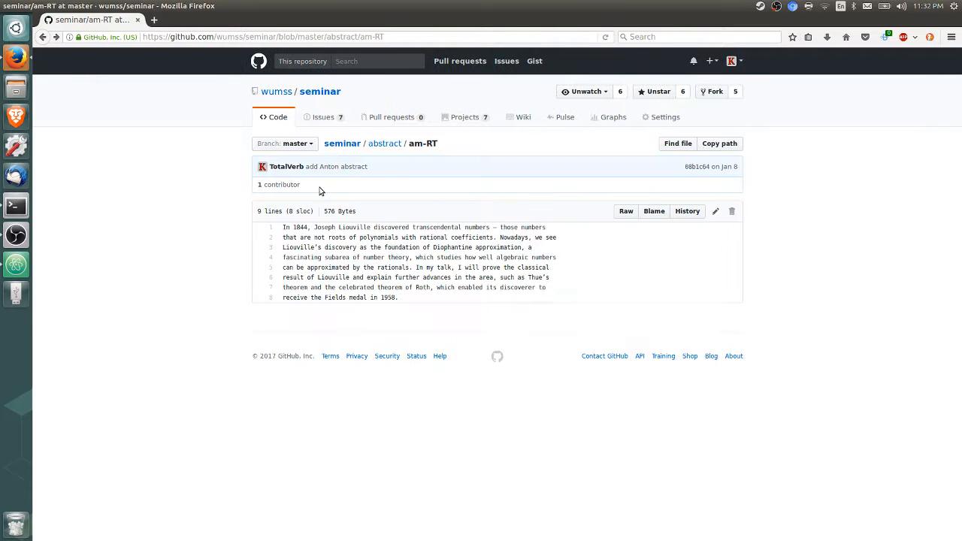
left_click(343, 144)
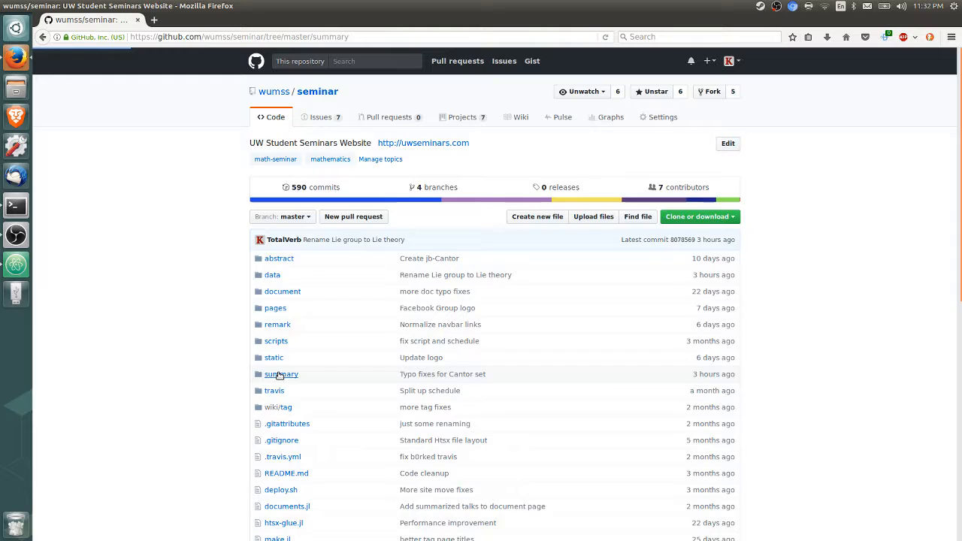
Step: View summary/fw-Hypercomplex and highlight its math expression and math code-block marker
left_click(279, 373)
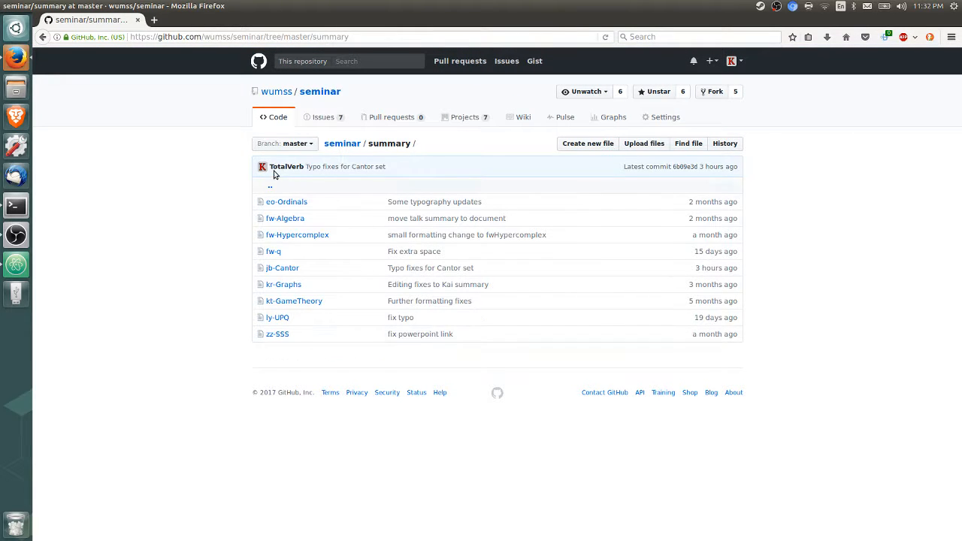
mouse_move(276, 251)
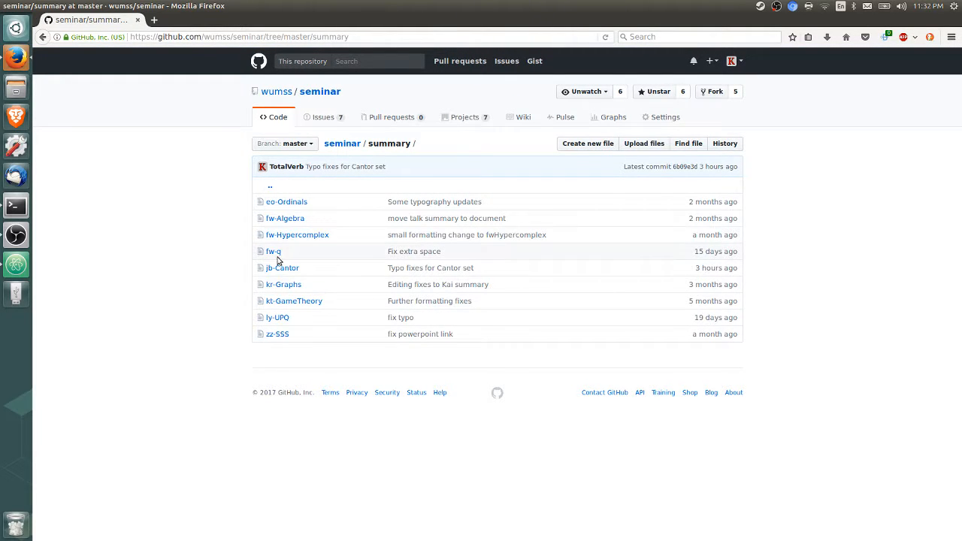
left_click(298, 235)
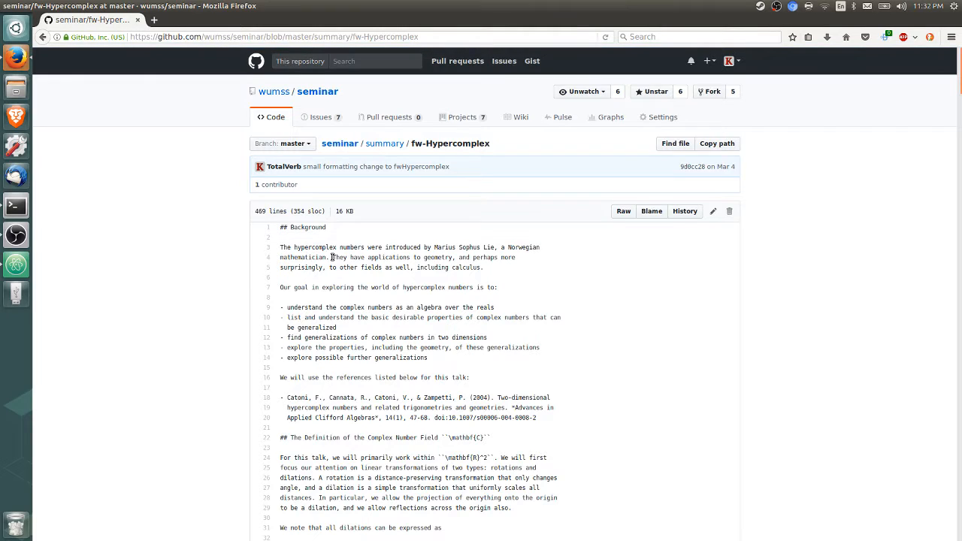
scroll("down", 3)
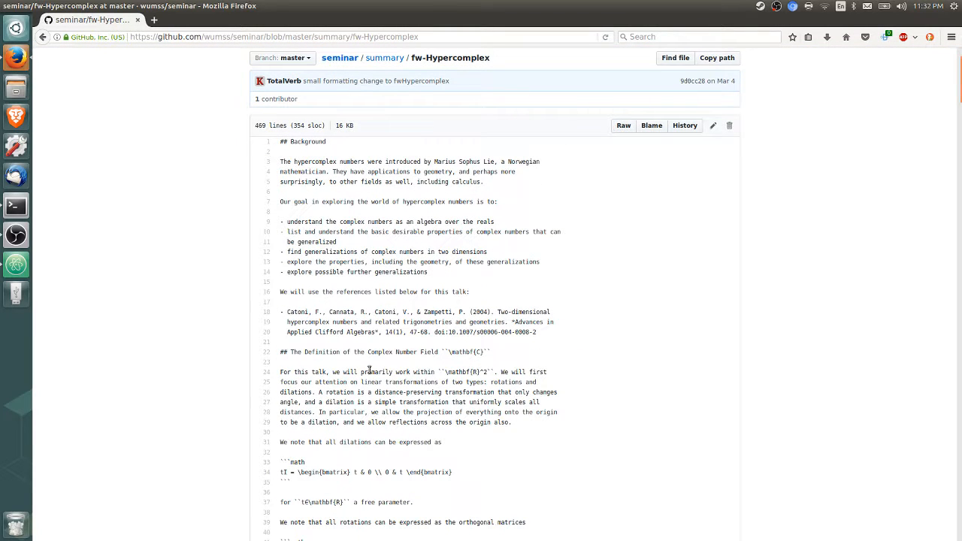
mouse_move(325, 198)
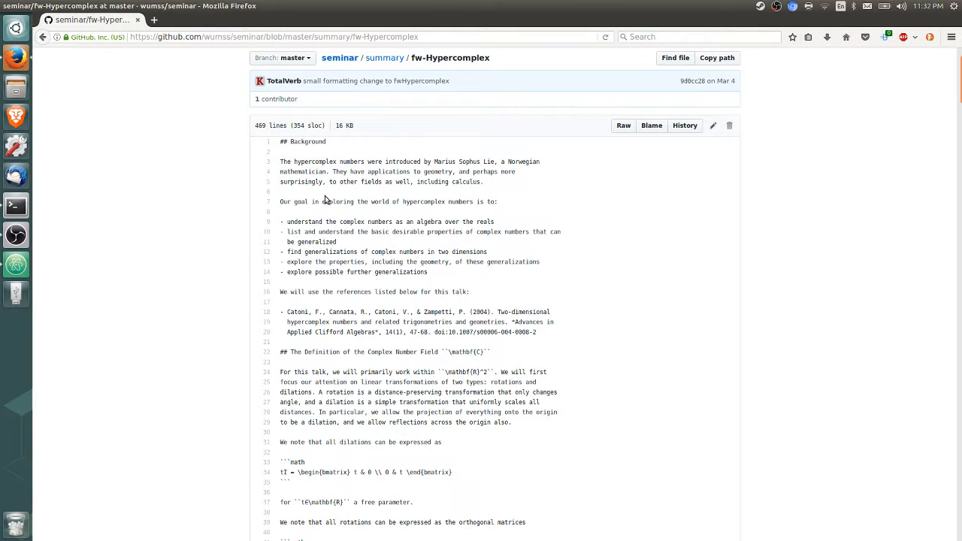
scroll("down", 3)
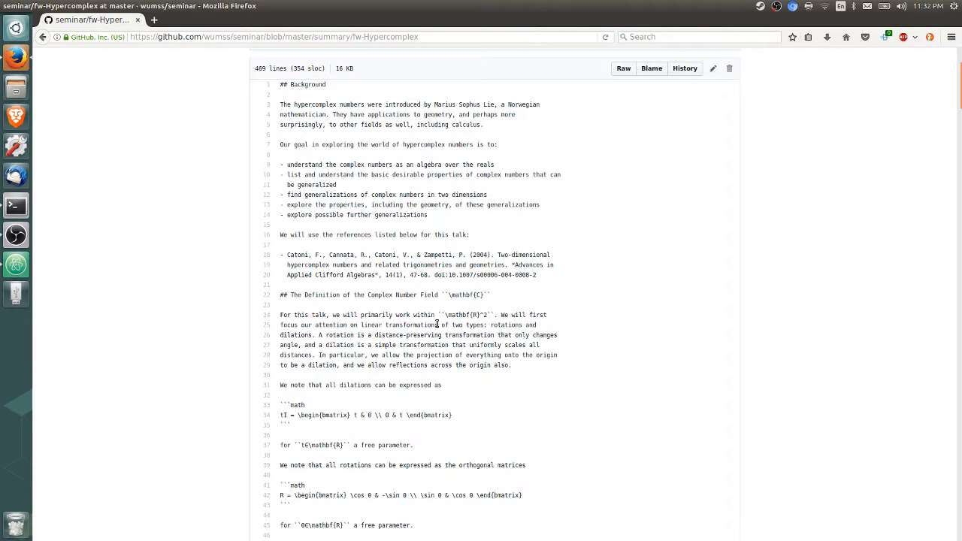
double_click(463, 314)
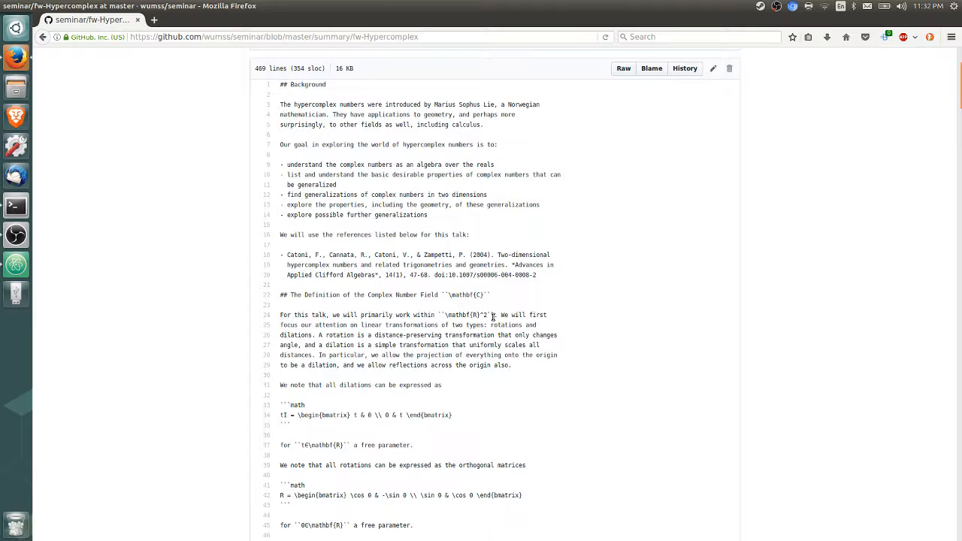
scroll("down", 3)
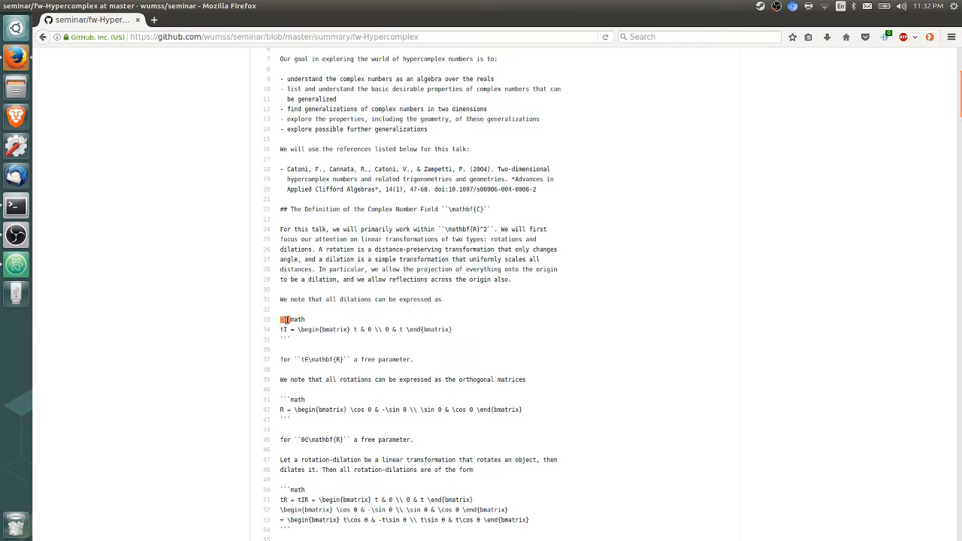
double_click(295, 319)
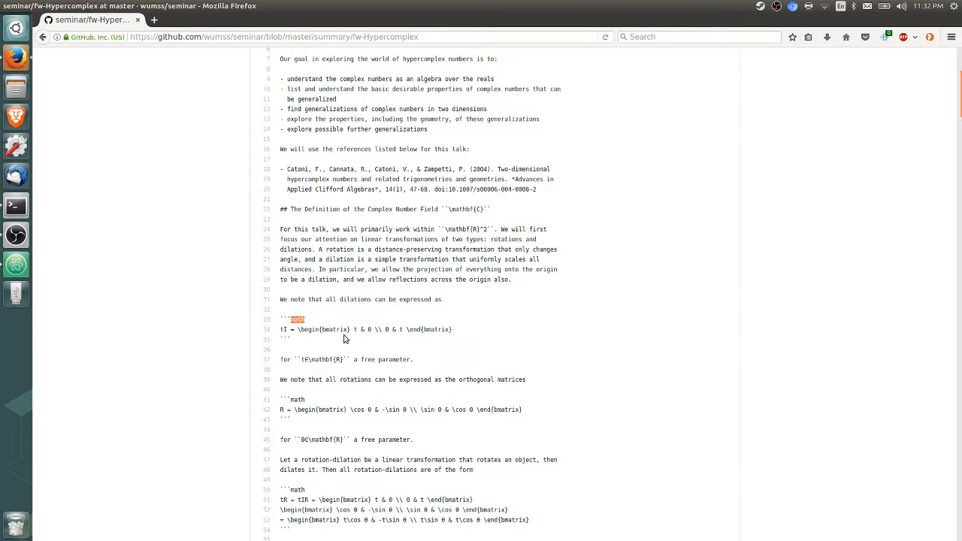
Step: Scroll through the summary down to the split complex numbers section and back up
scroll("down", 3)
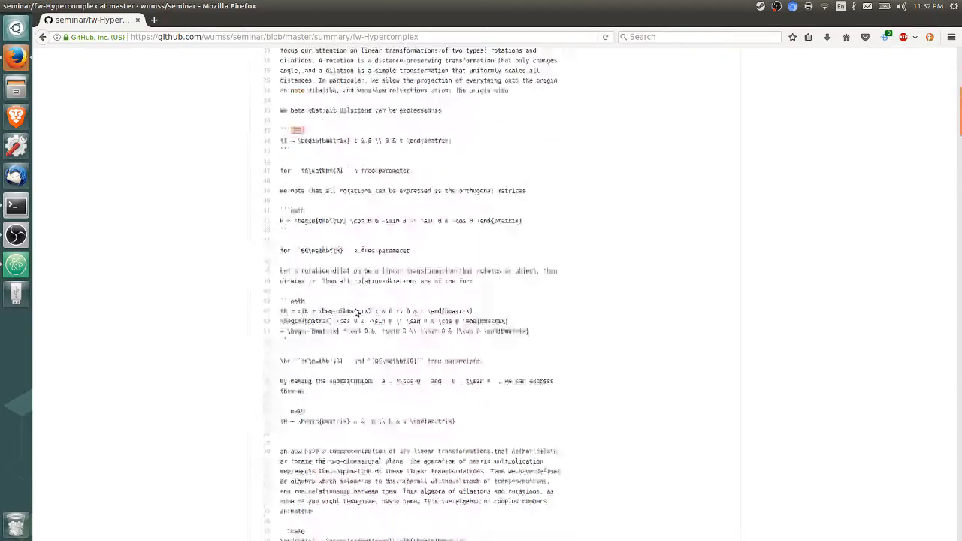
scroll("down", 3)
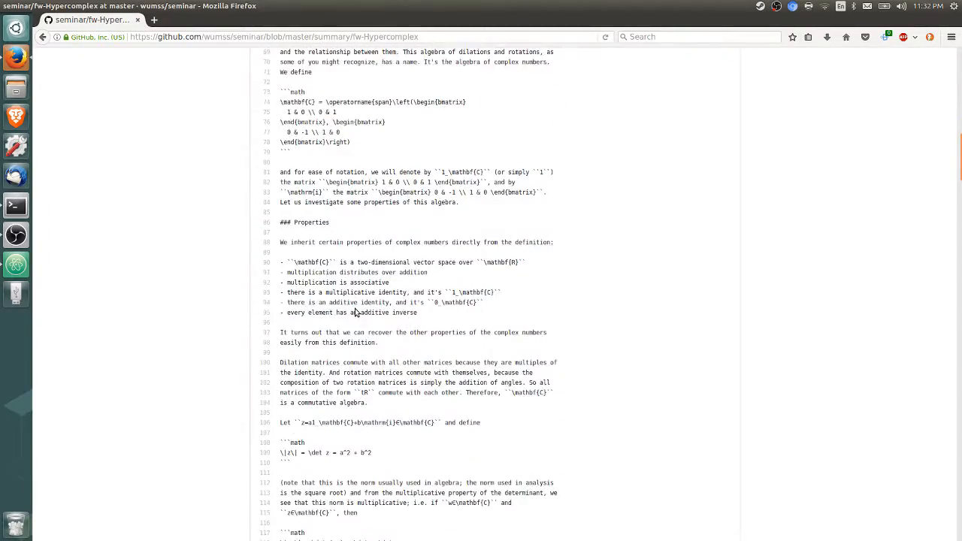
scroll("down", 3)
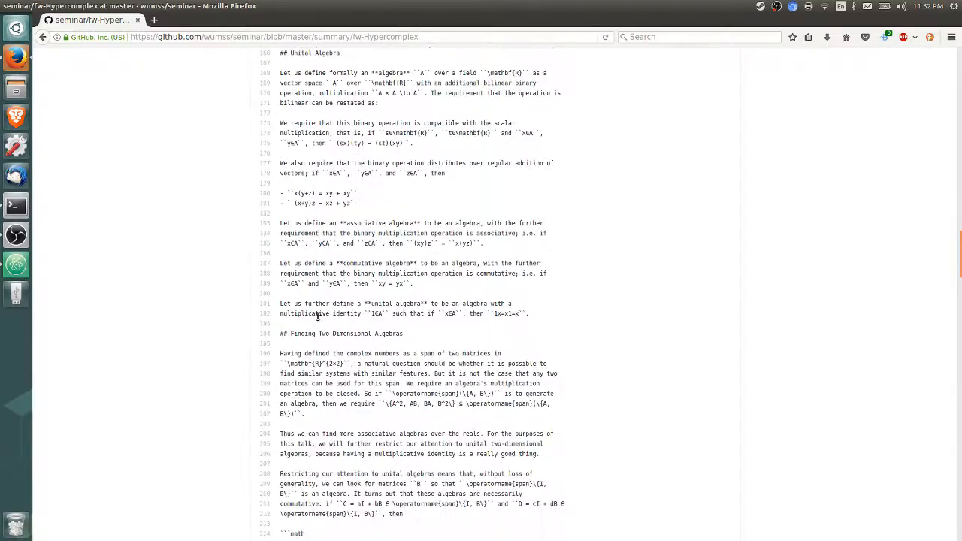
scroll("down", 3)
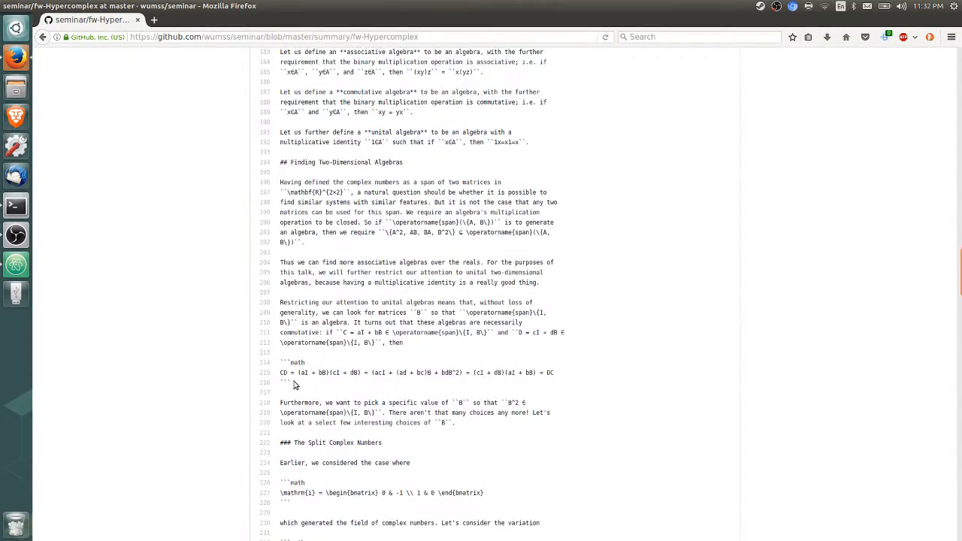
scroll("down", 3)
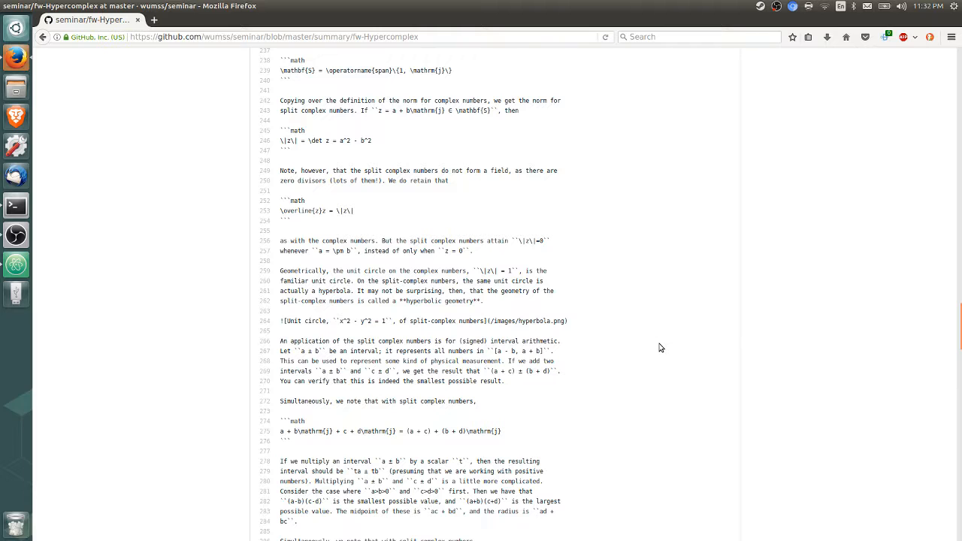
scroll("up", 3)
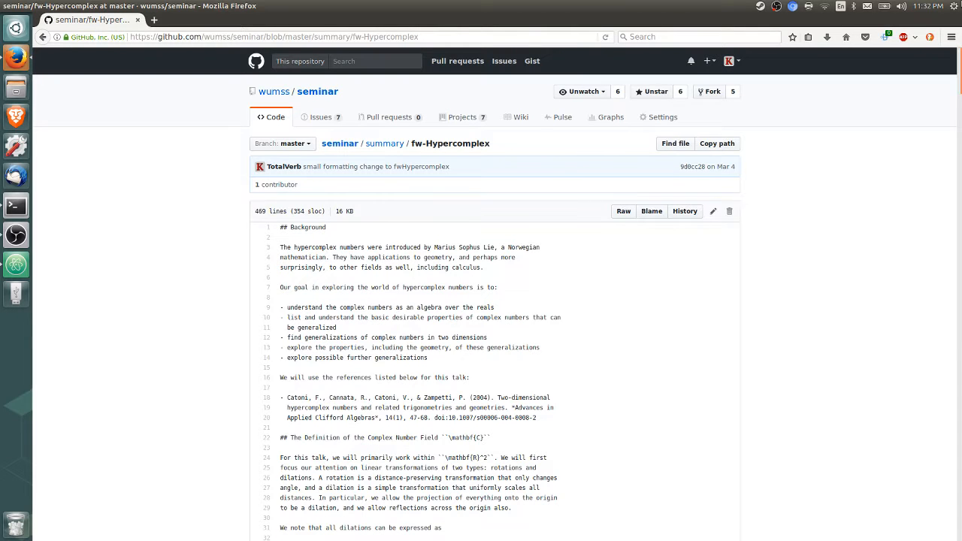
Step: From the repo root go to static/images, view its Upload files page, then cancel back to images
left_click(317, 92)
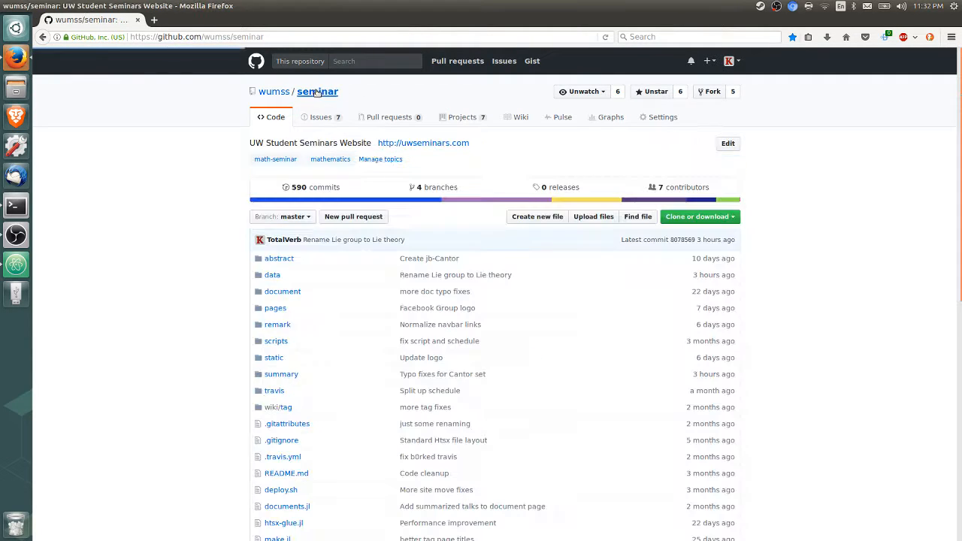
left_click(273, 358)
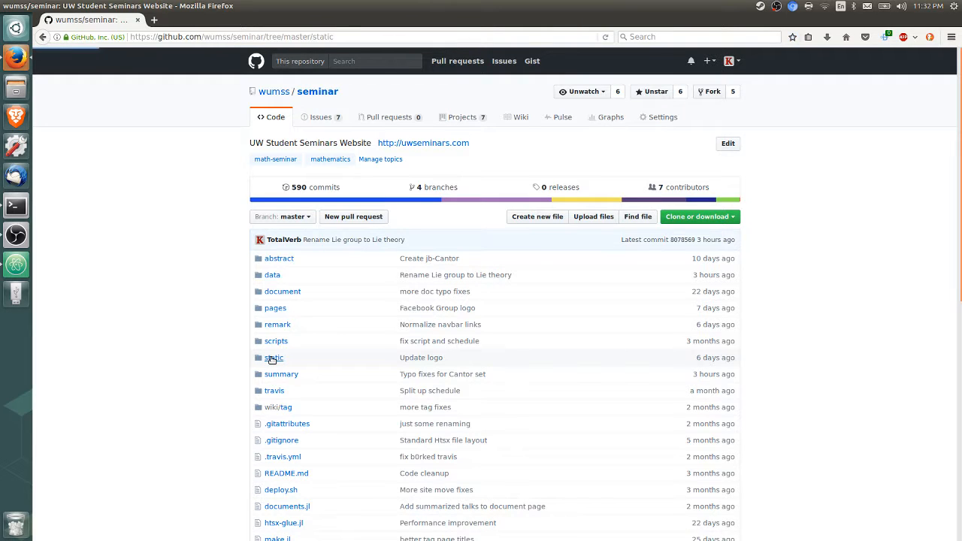
left_click(273, 358)
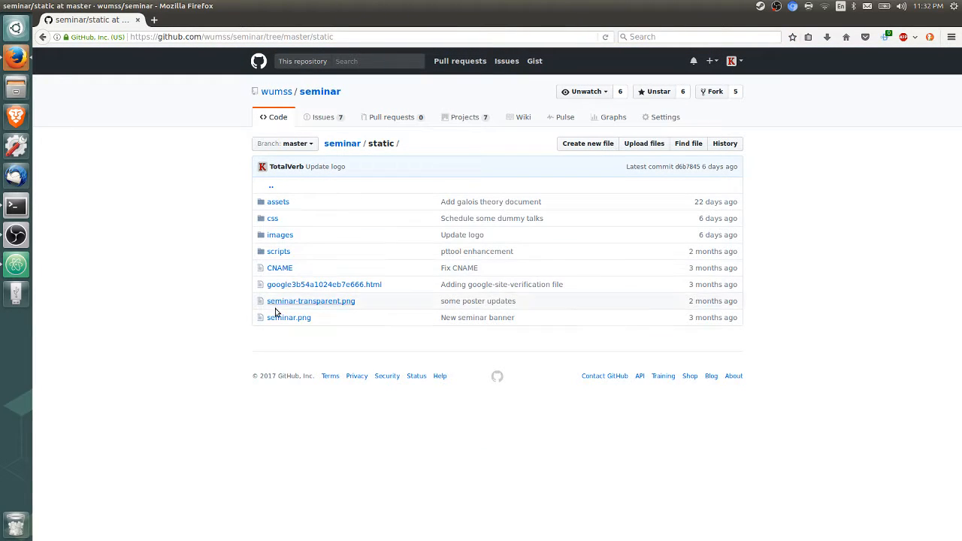
left_click(280, 235)
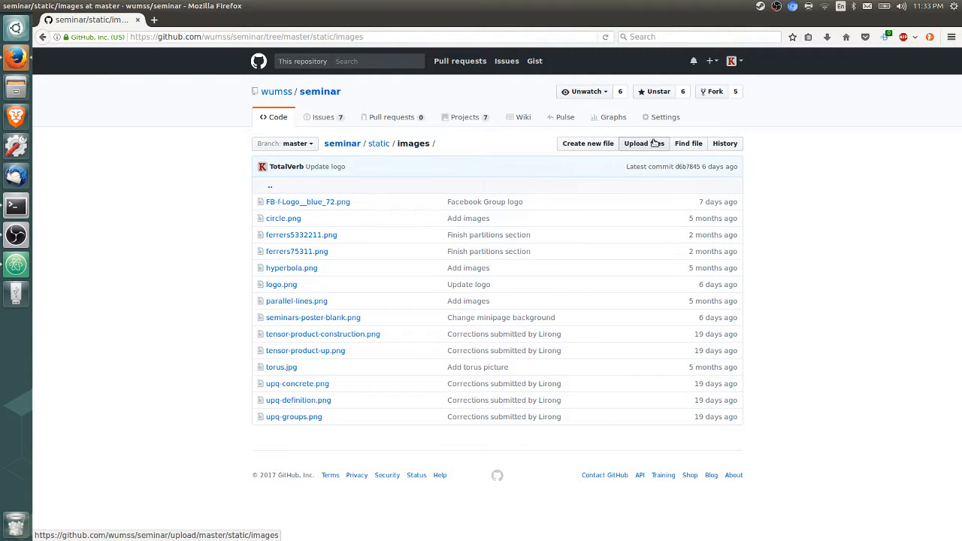
left_click(638, 143)
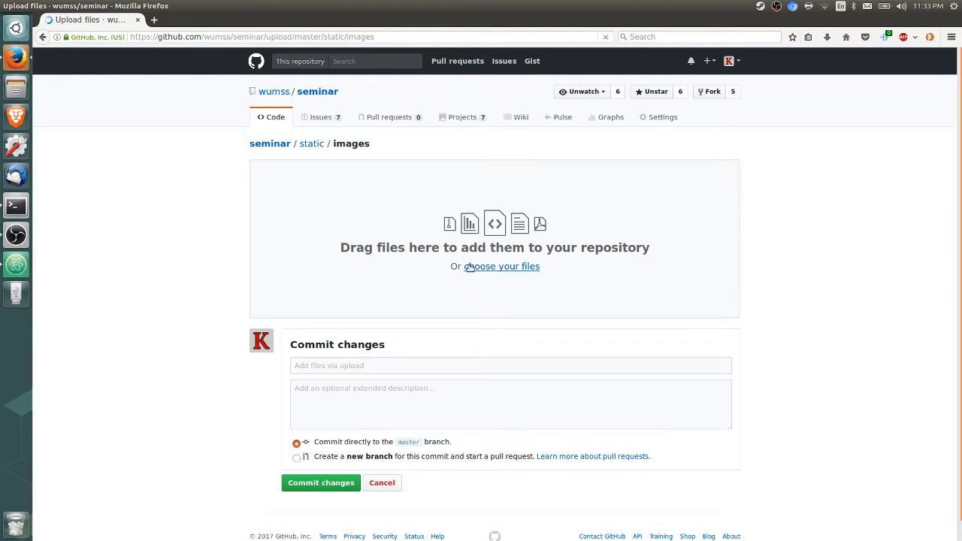
left_click(42, 37)
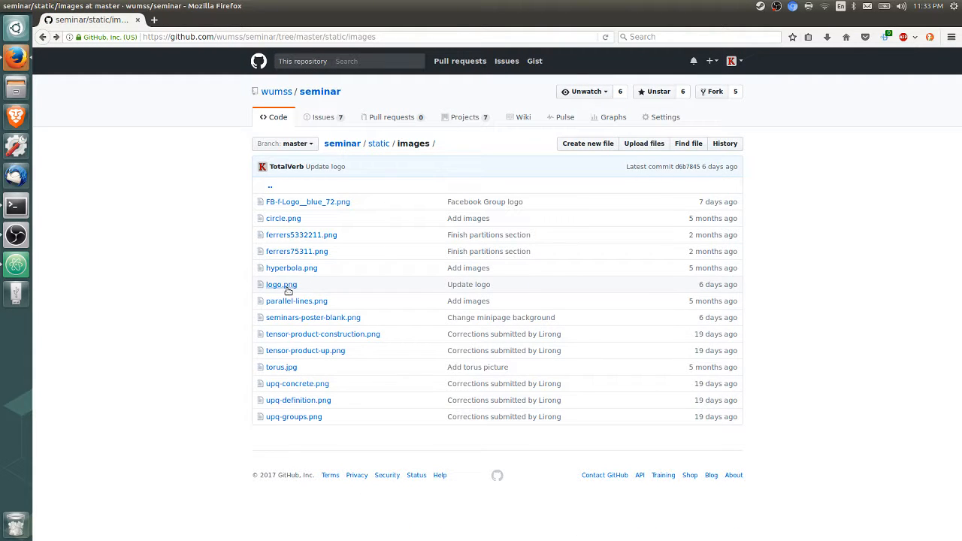
mouse_move(282, 284)
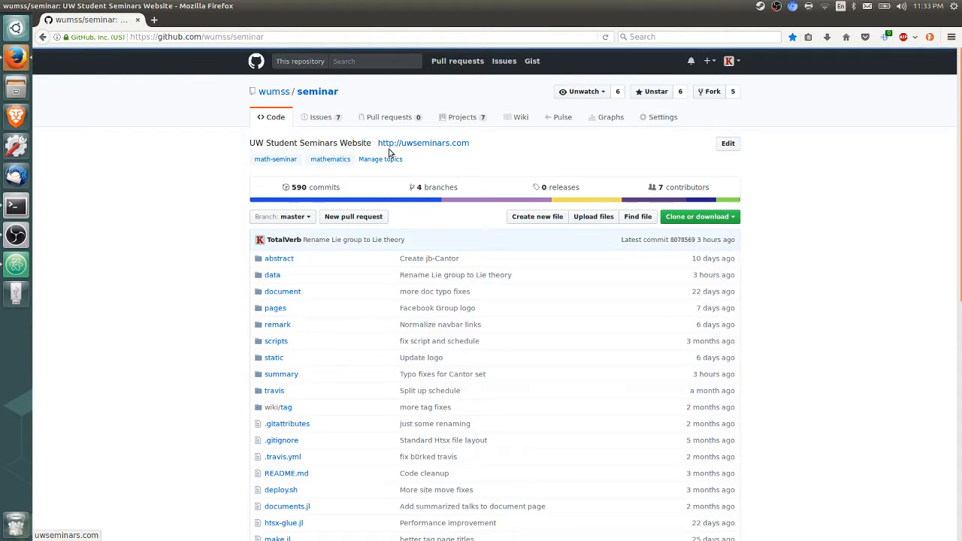
Step: Visit the live uwseminars.com site, then continue in Atom with definitions.rkt open
left_click(424, 142)
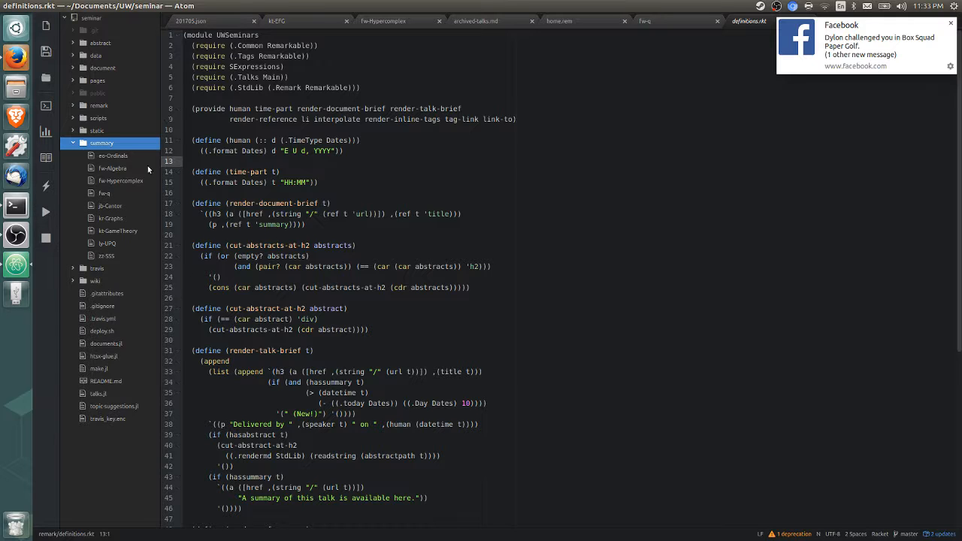
mouse_move(15, 205)
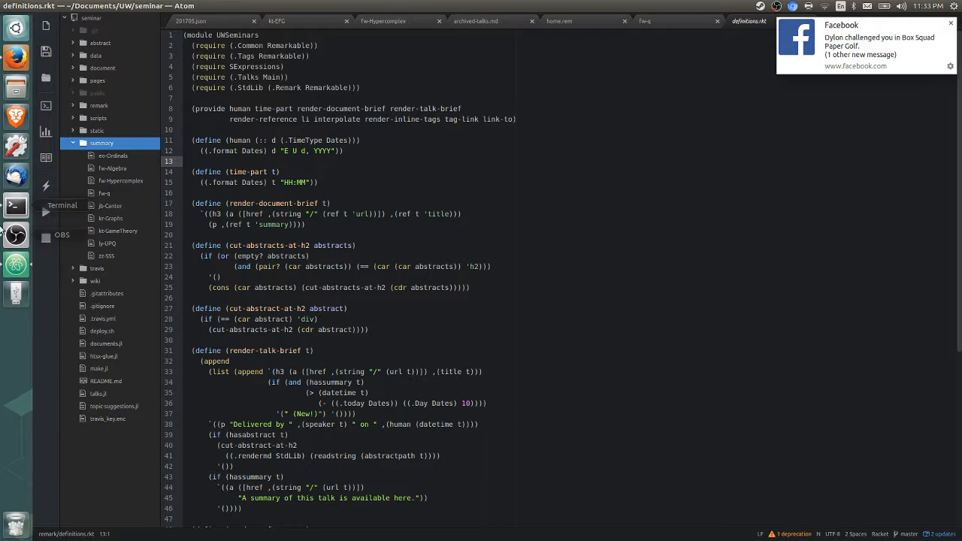